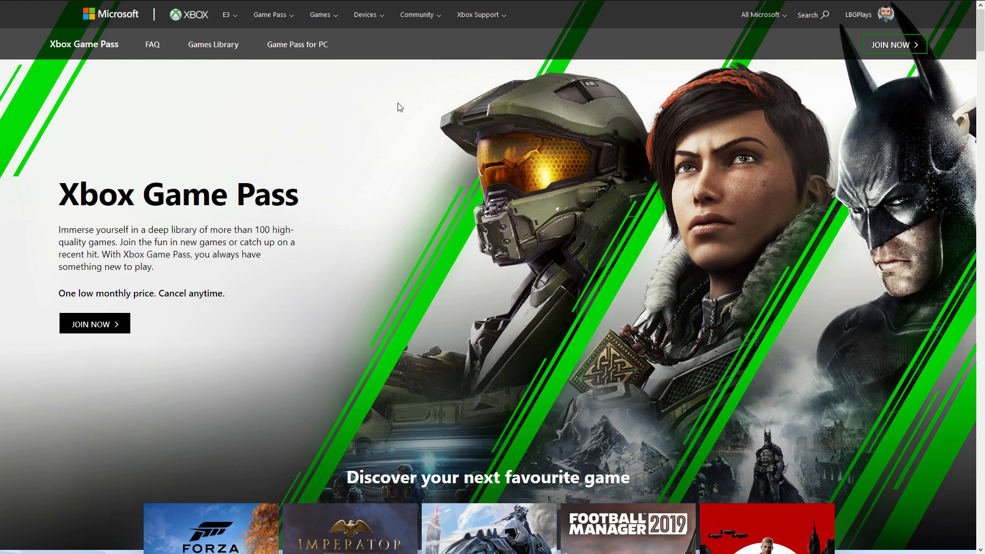
mouse_move(297, 44)
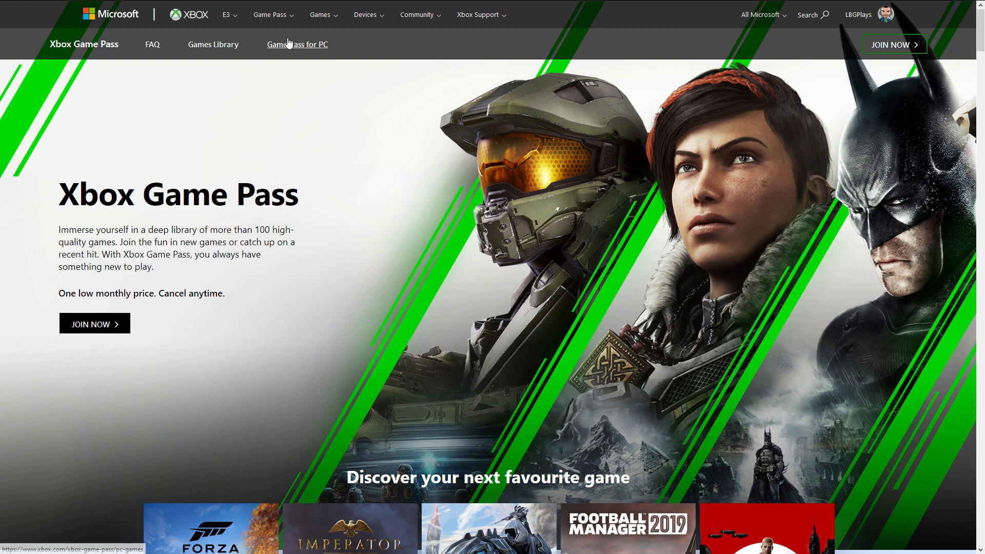
- Open the Xbox Game Pass for PC (Beta) page, offering PC games at $4.99 monthly
left_click(297, 44)
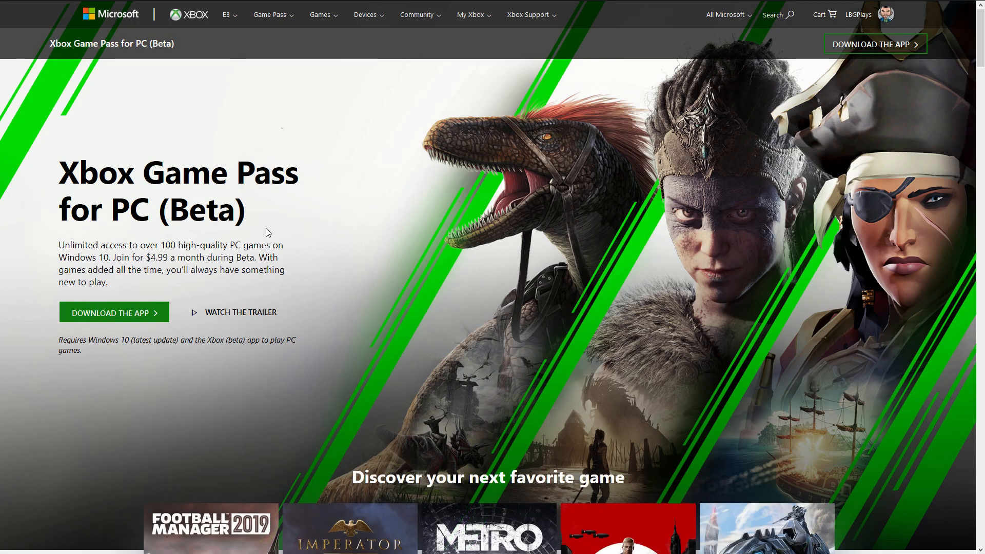
mouse_move(260, 234)
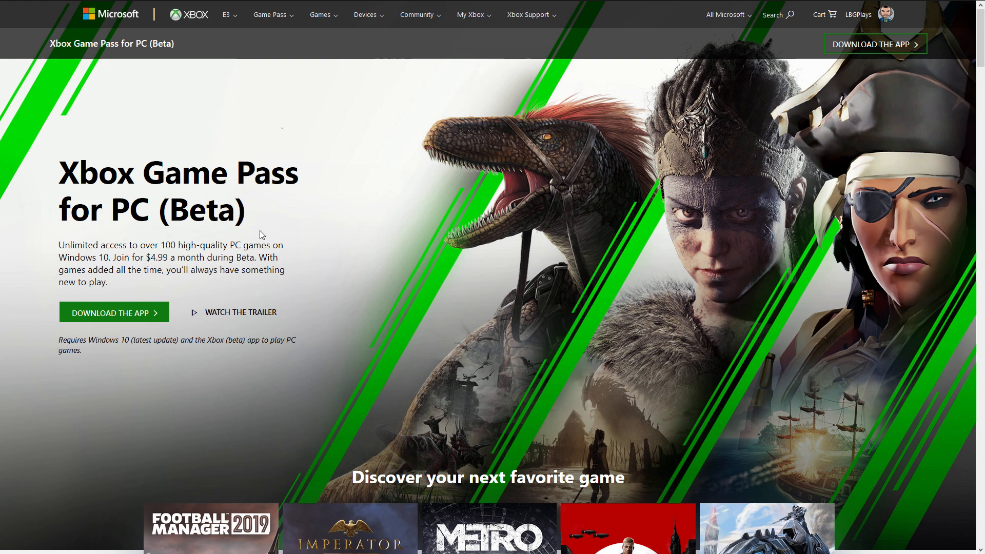
mouse_move(235, 241)
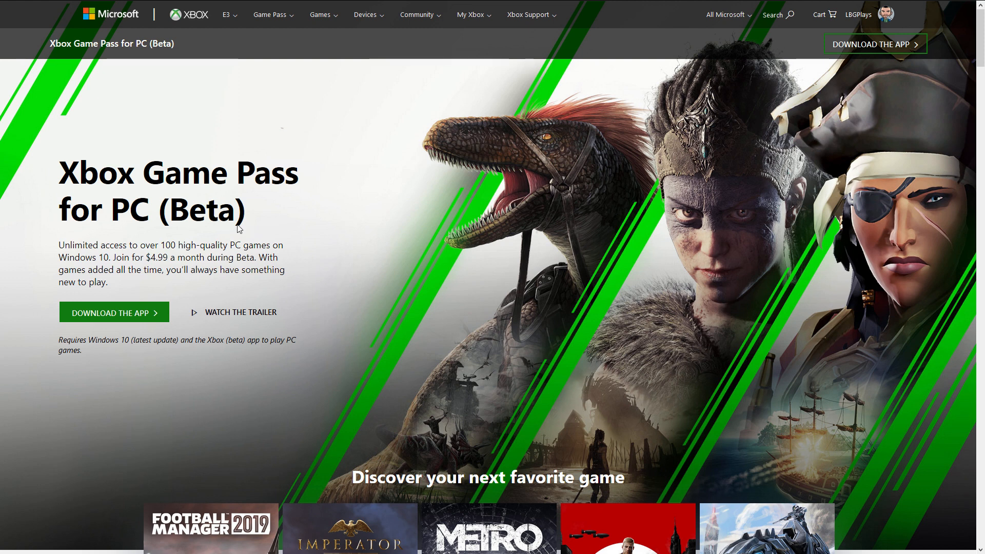
mouse_move(162, 108)
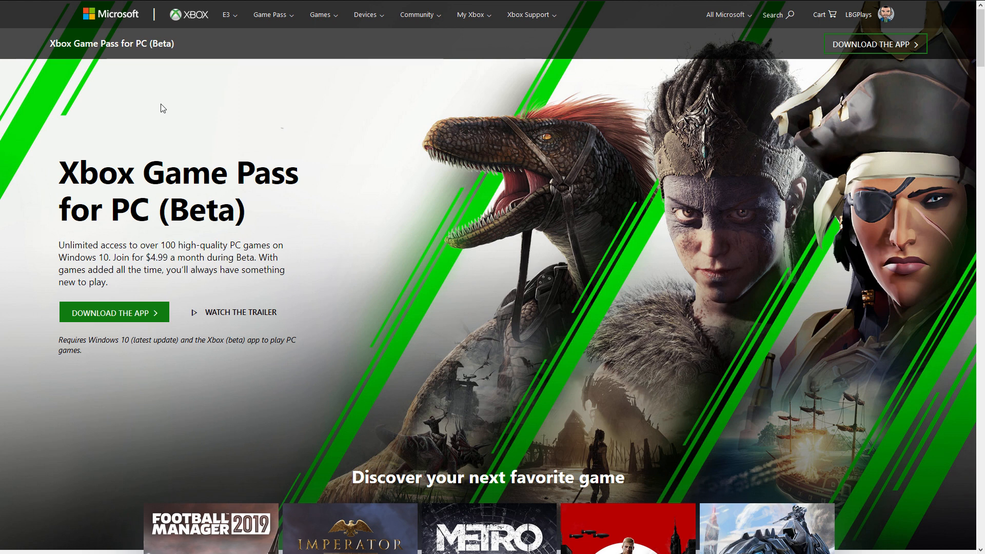
mouse_move(156, 112)
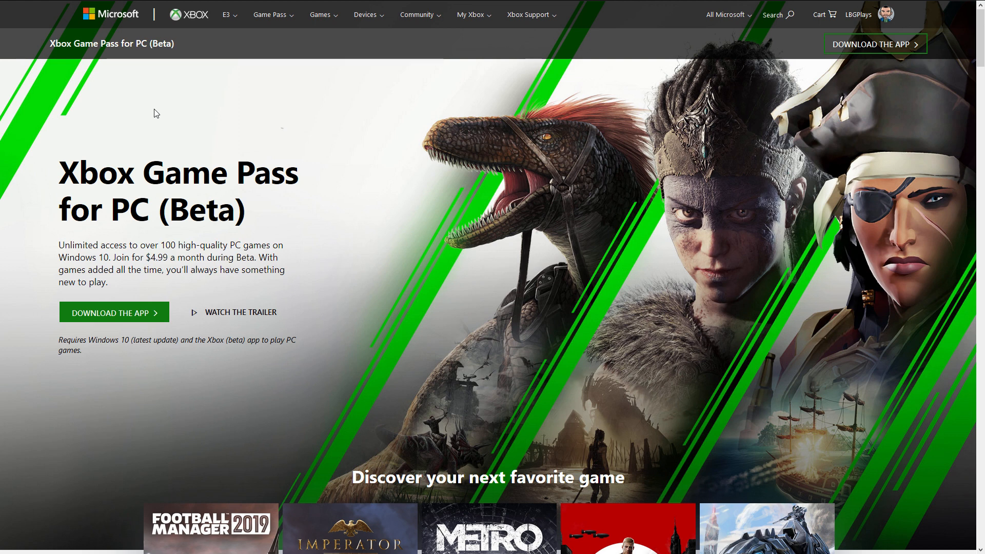
mouse_move(156, 117)
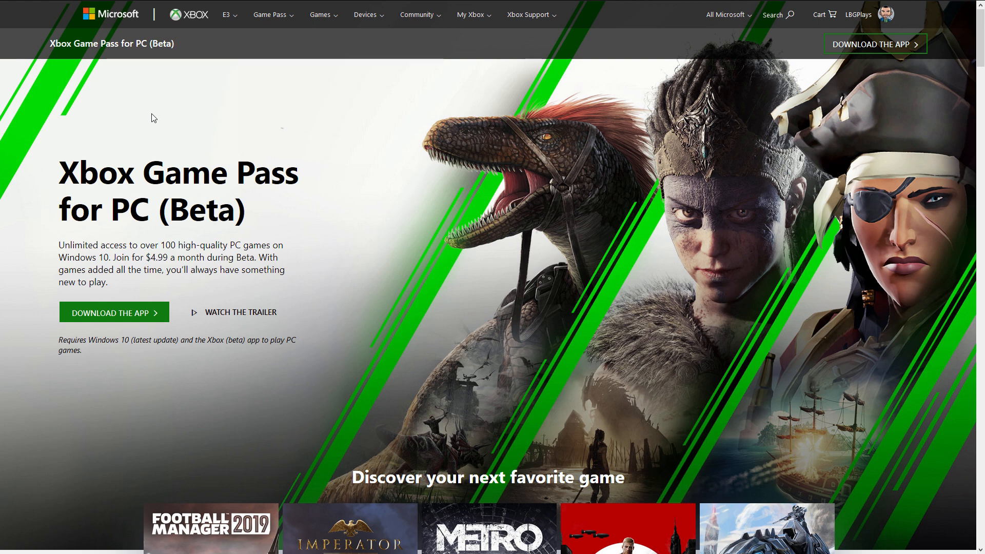
mouse_move(278, 203)
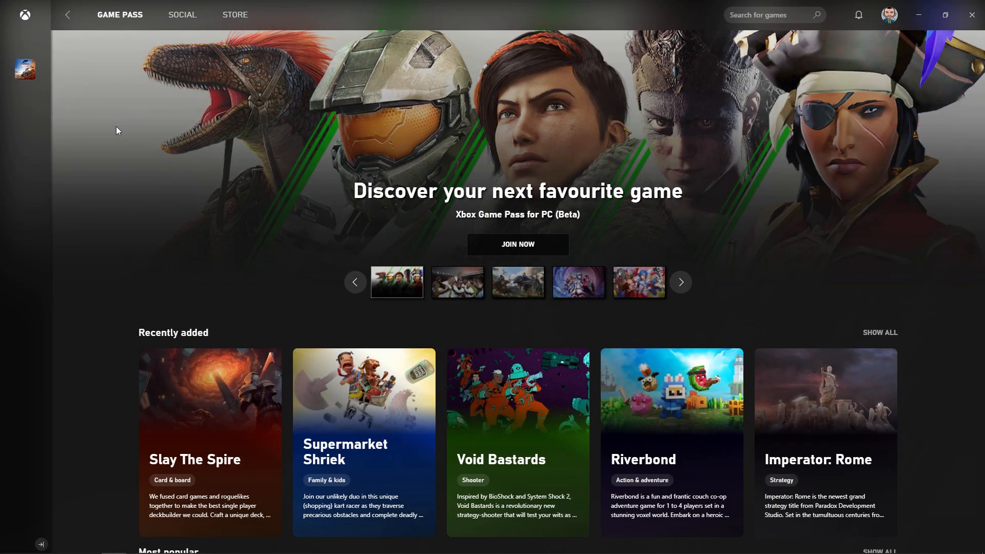
mouse_move(682, 96)
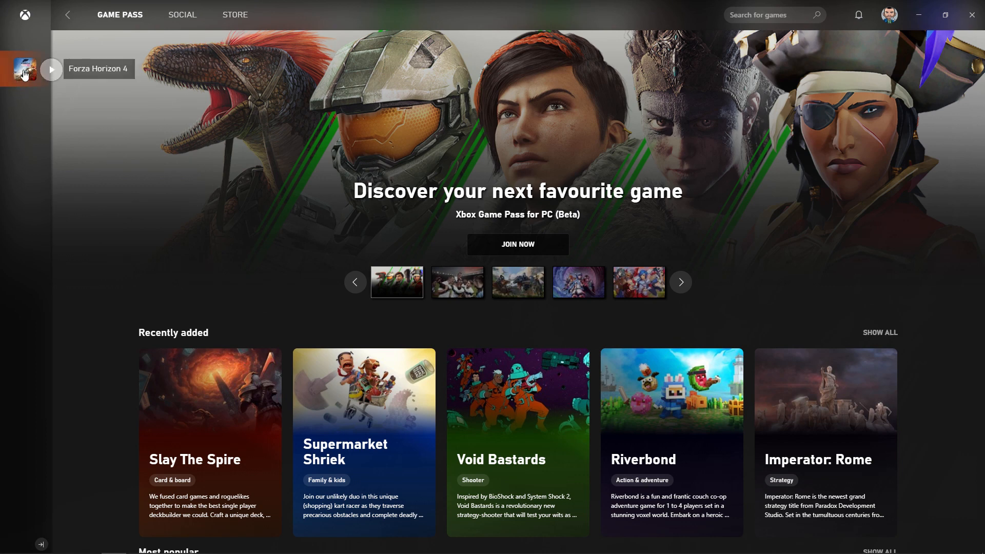
mouse_move(24, 75)
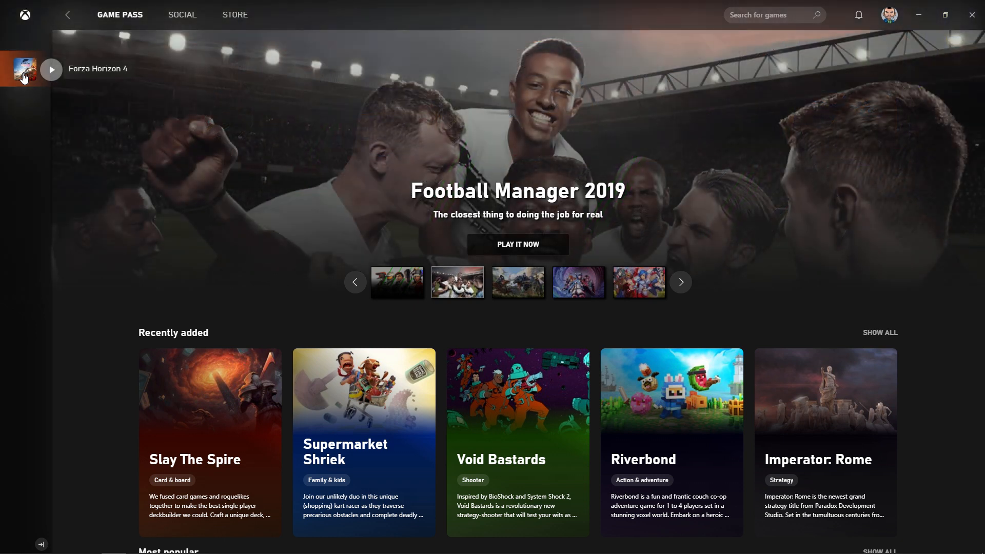
mouse_move(25, 78)
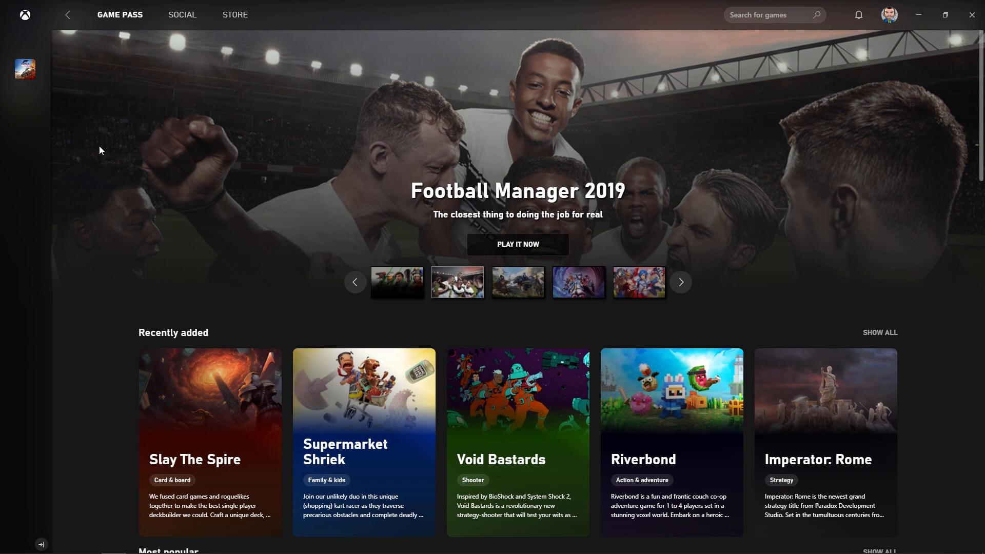
mouse_move(99, 149)
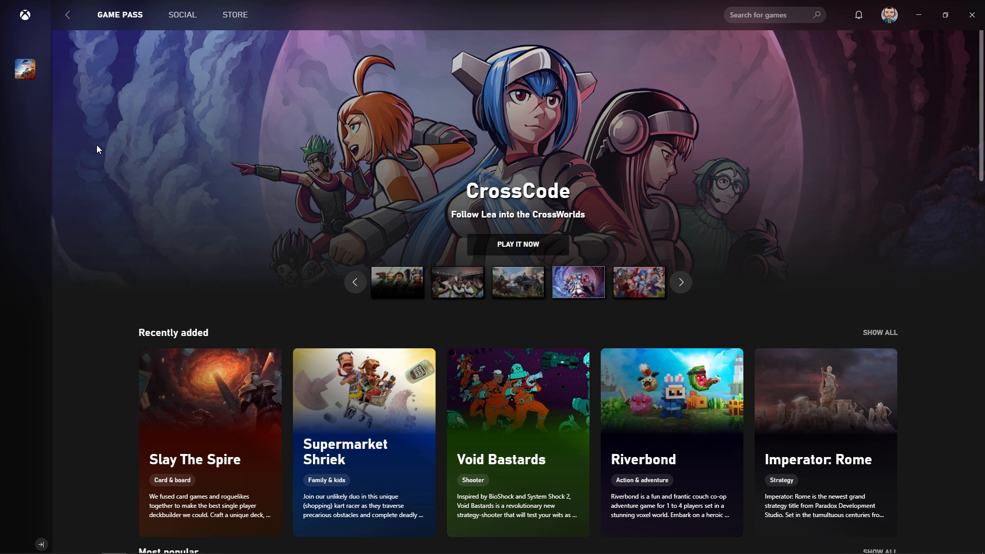
left_click(355, 281)
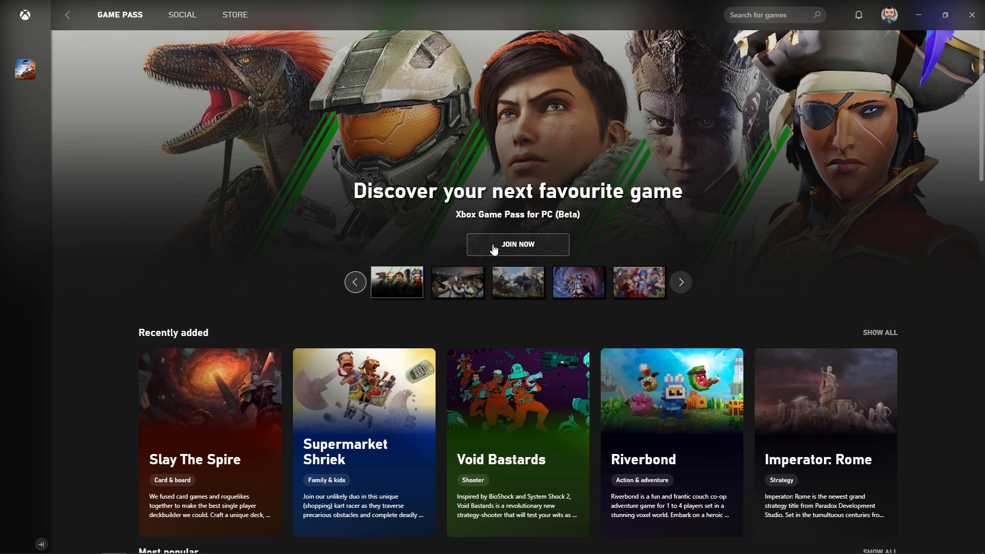
left_click(517, 244)
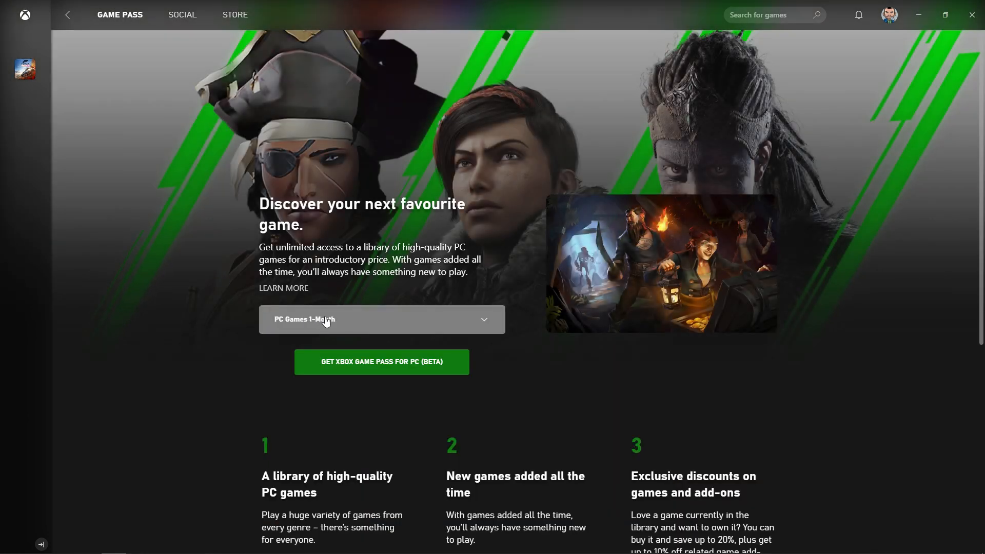
left_click(381, 319)
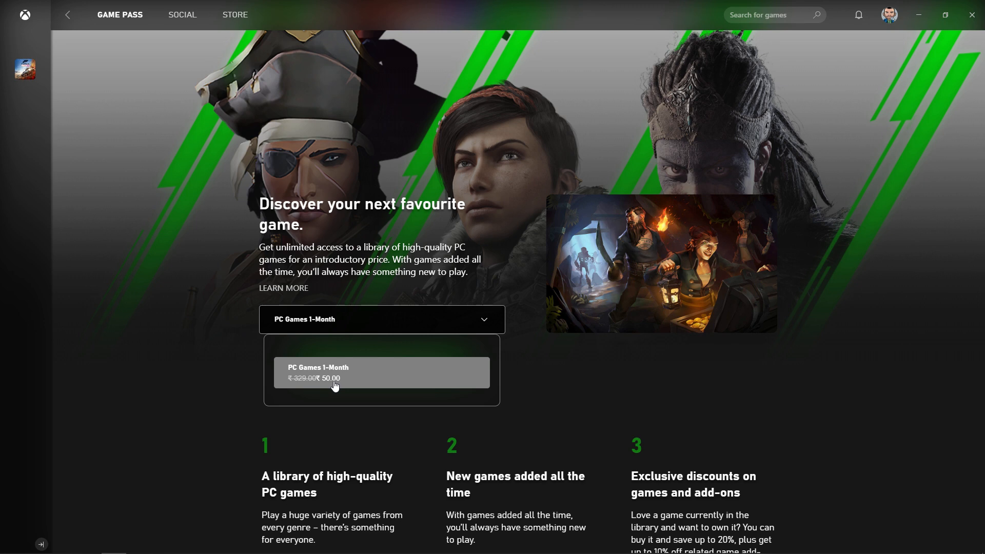
left_click(381, 372)
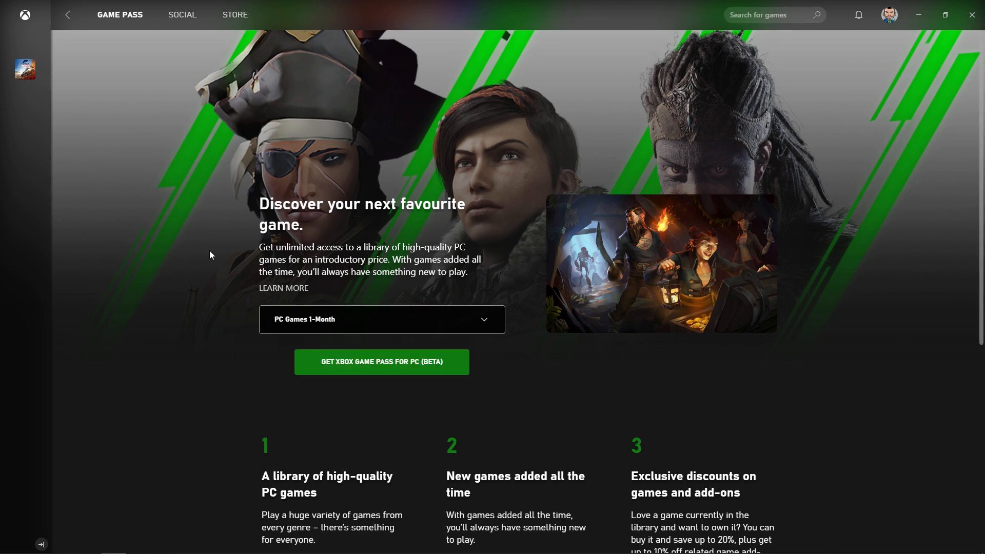
mouse_move(67, 14)
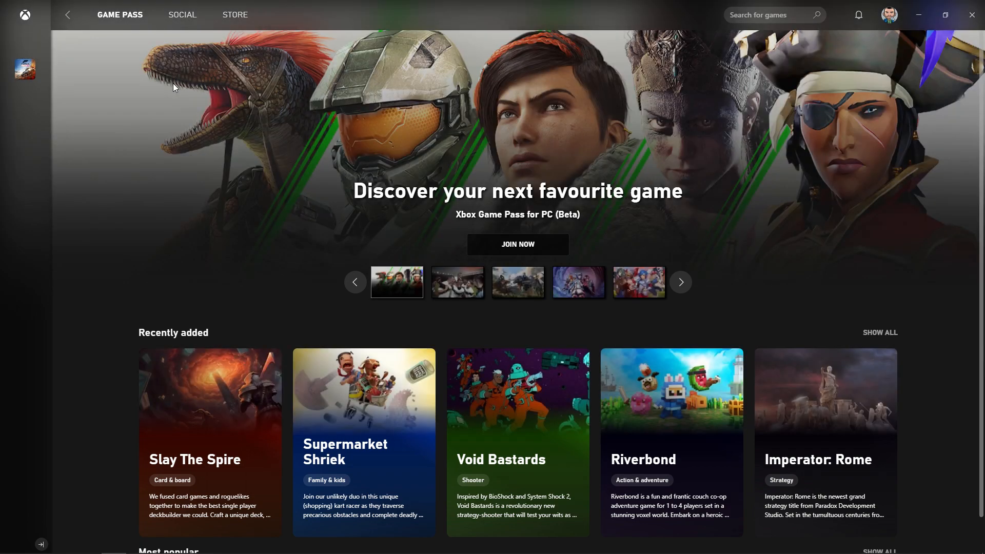
- Scroll down the Game Pass home page toward the All games section
scroll("down", 3)
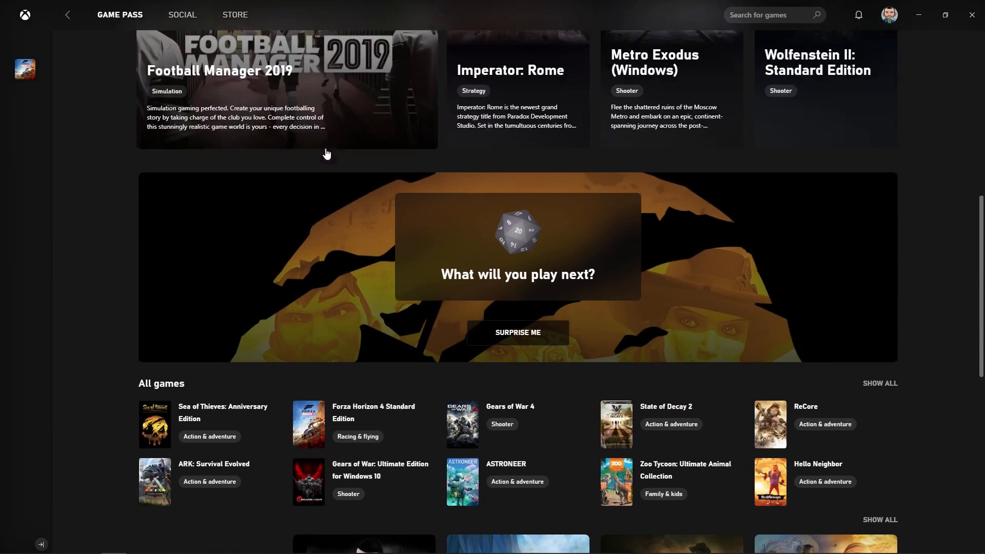
scroll("down", 3)
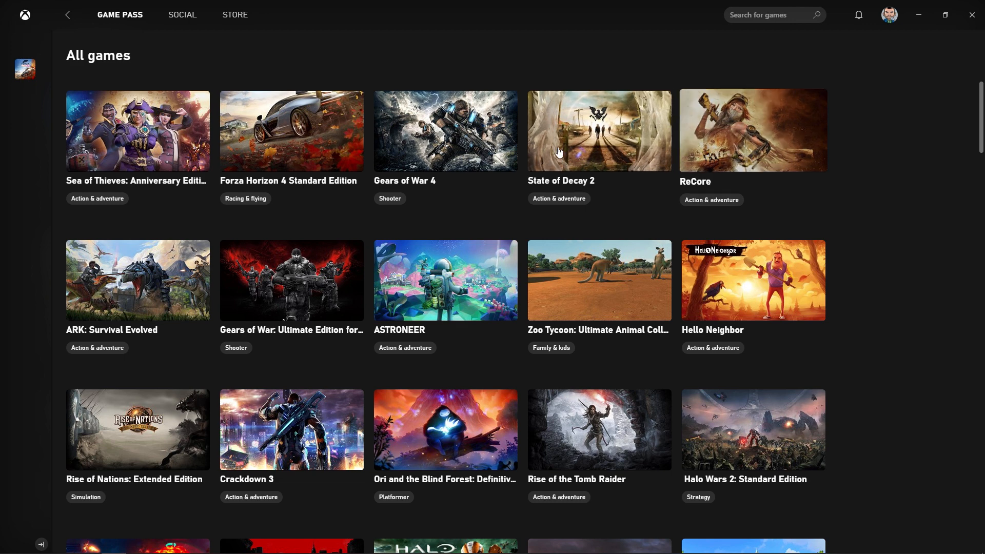
scroll("down", 3)
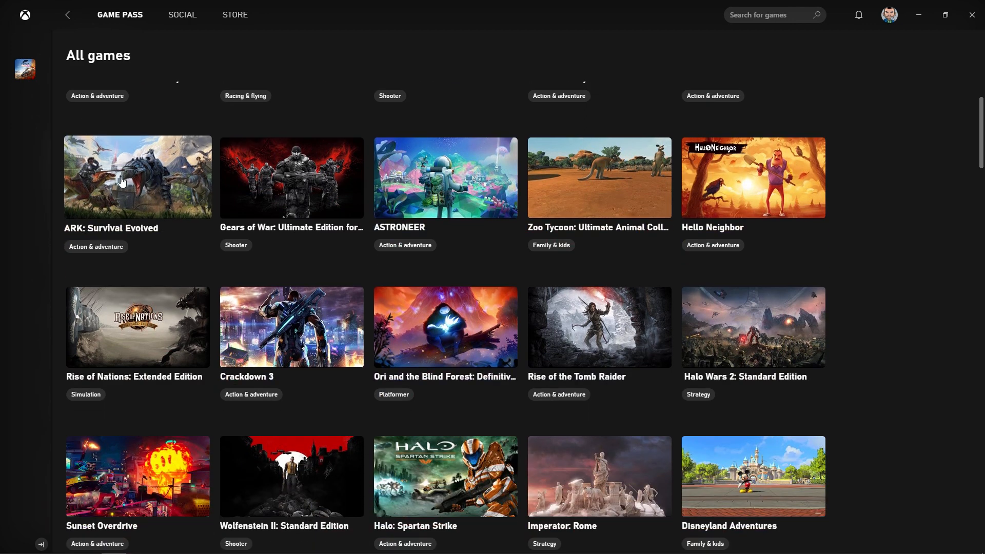
mouse_move(526, 282)
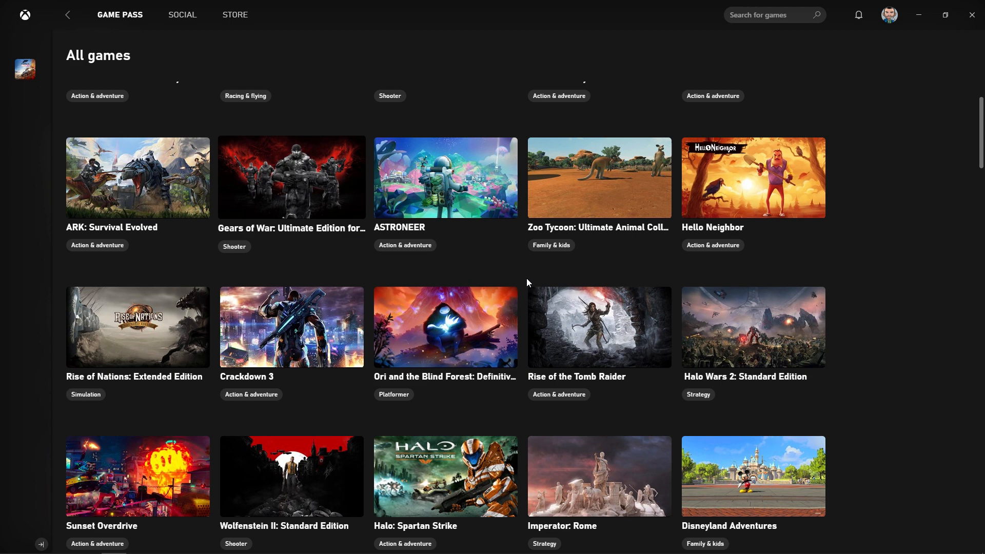
mouse_move(277, 195)
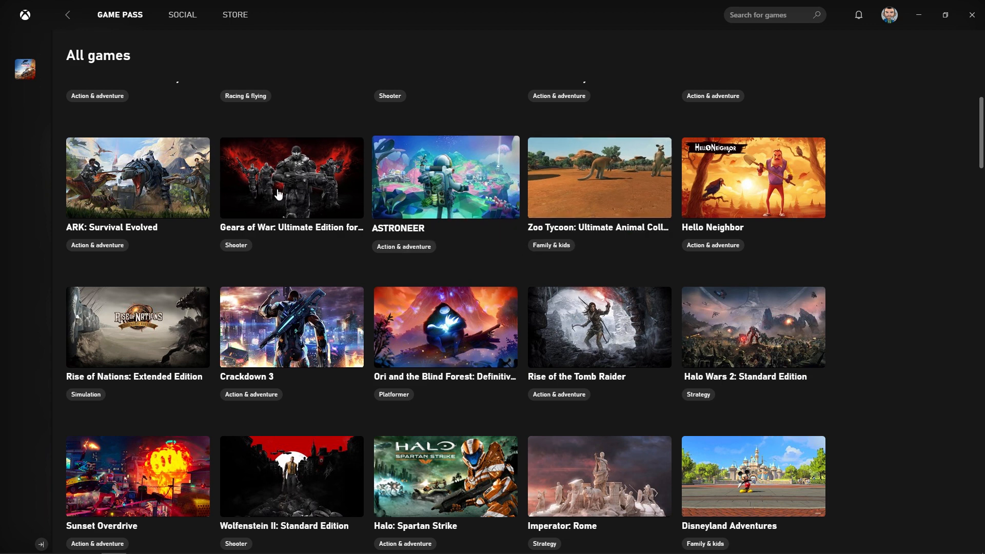
scroll("down", 3)
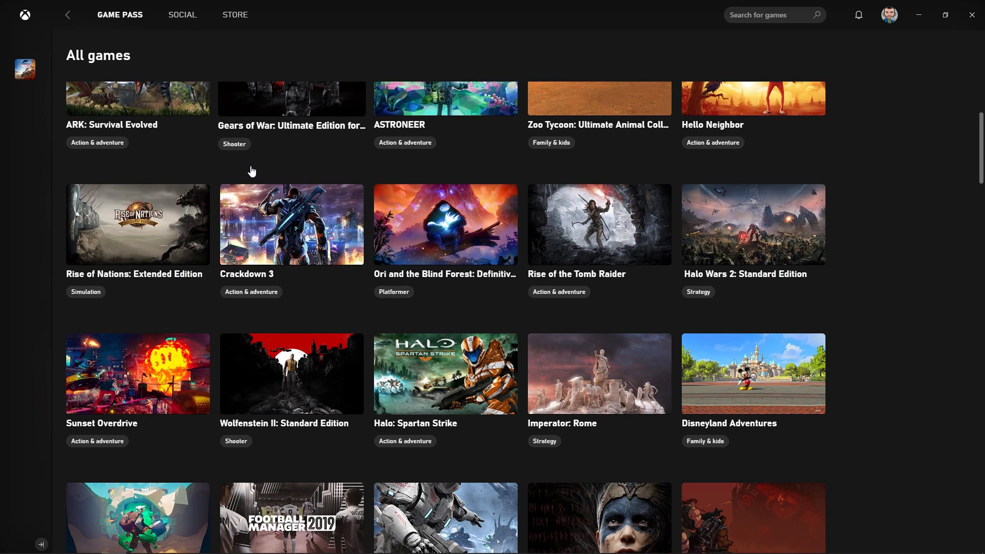
mouse_move(286, 173)
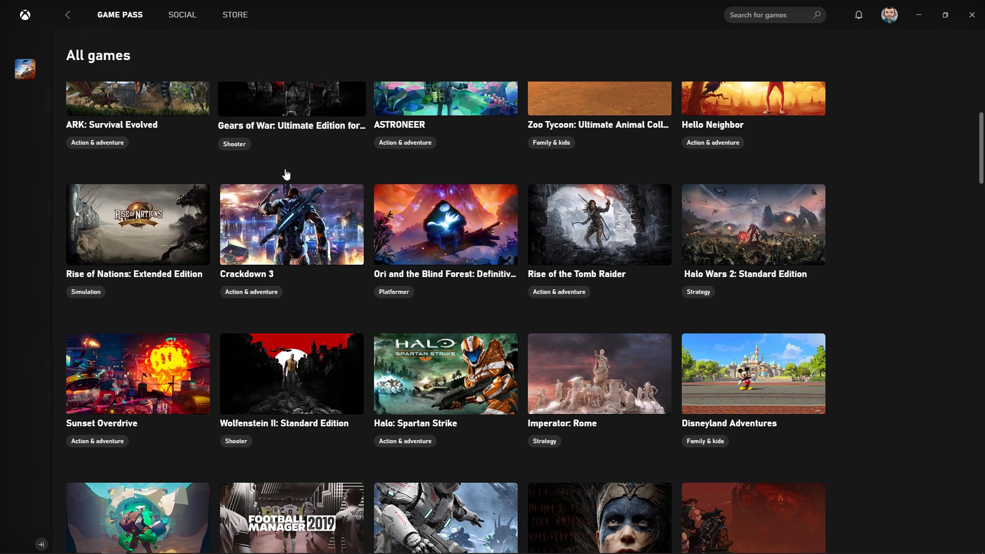
mouse_move(338, 381)
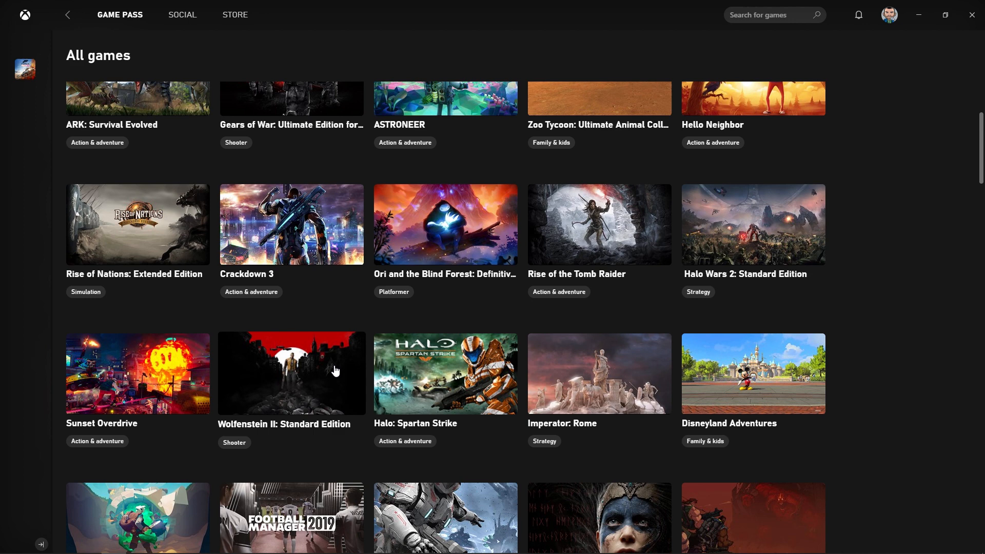
mouse_move(624, 353)
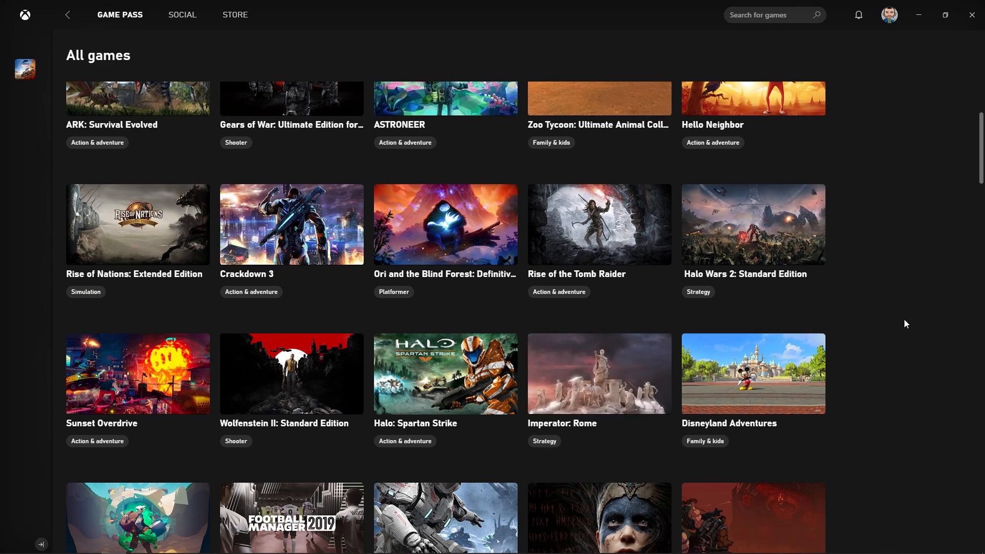
scroll("down", 3)
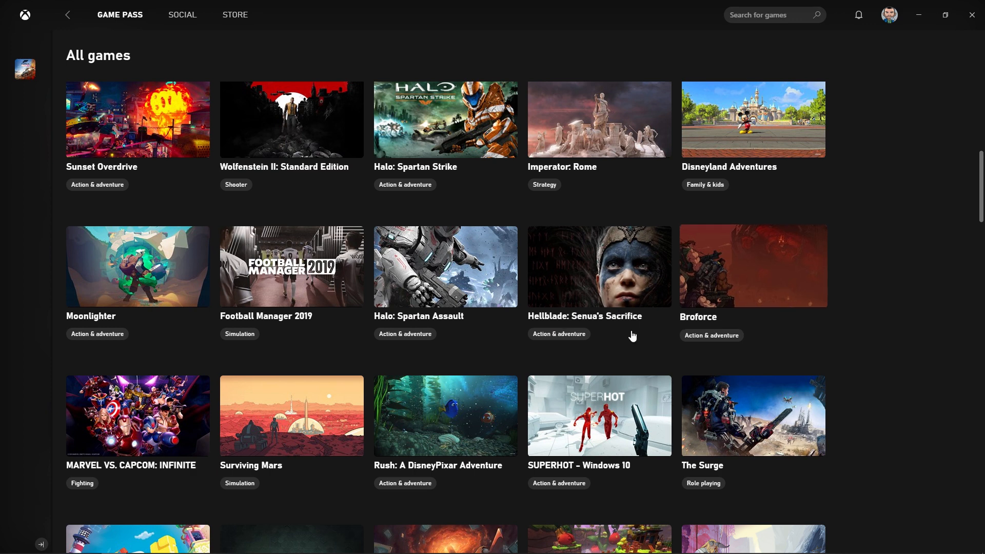
mouse_move(646, 406)
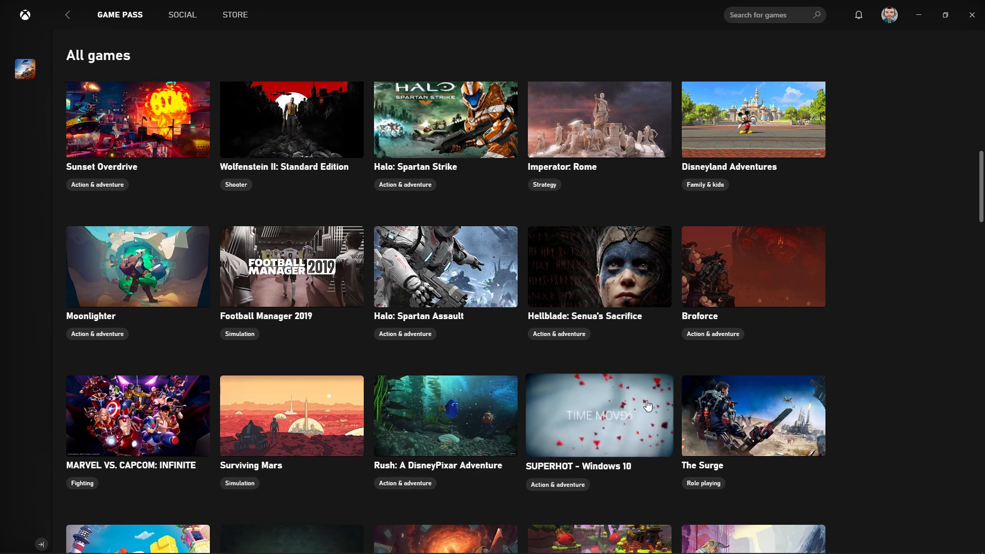
scroll("down", 3)
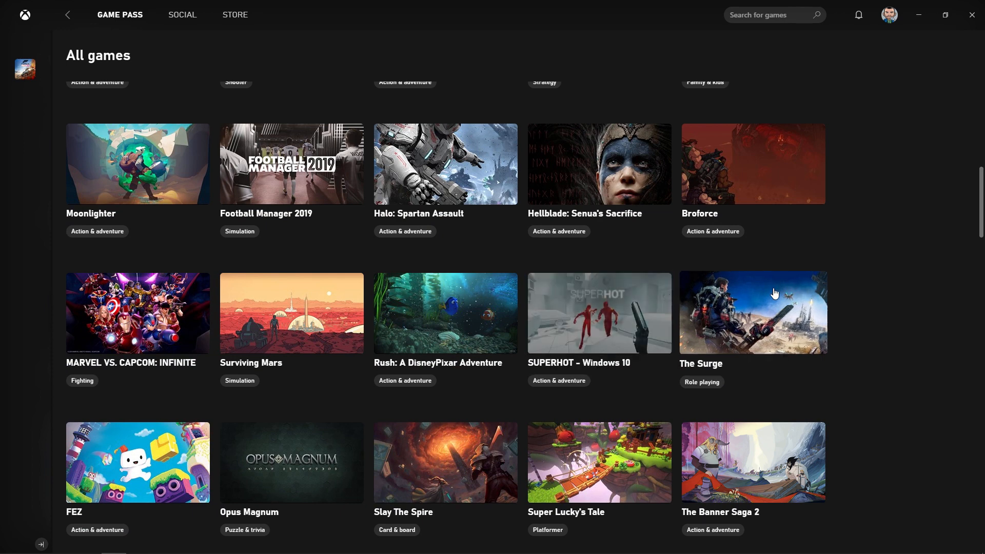
scroll("down", 3)
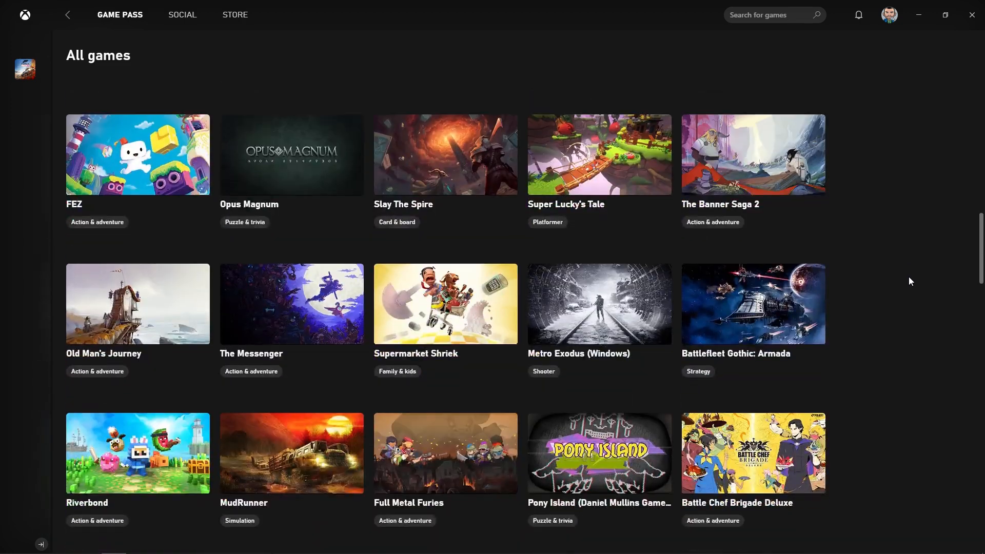
mouse_move(583, 299)
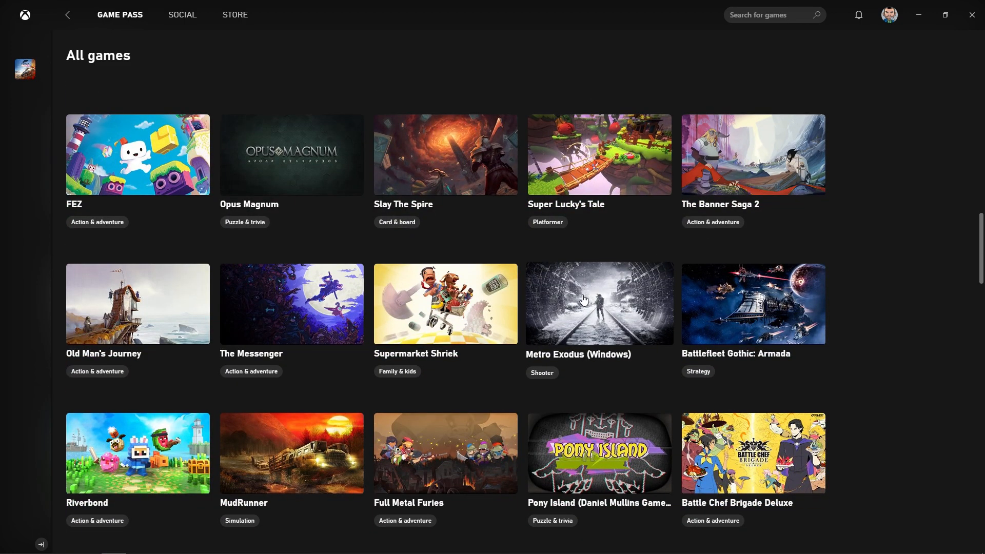
mouse_move(576, 302)
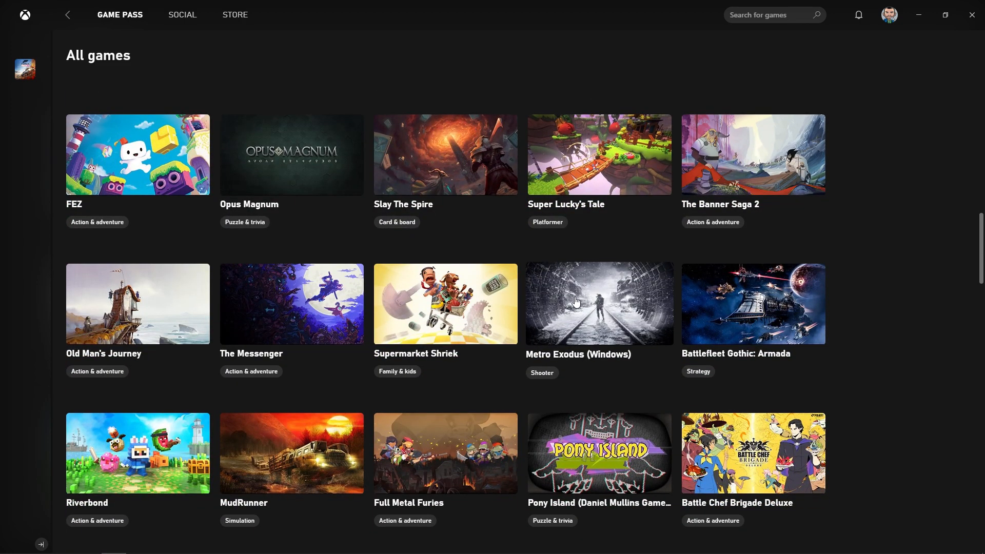
mouse_move(573, 300)
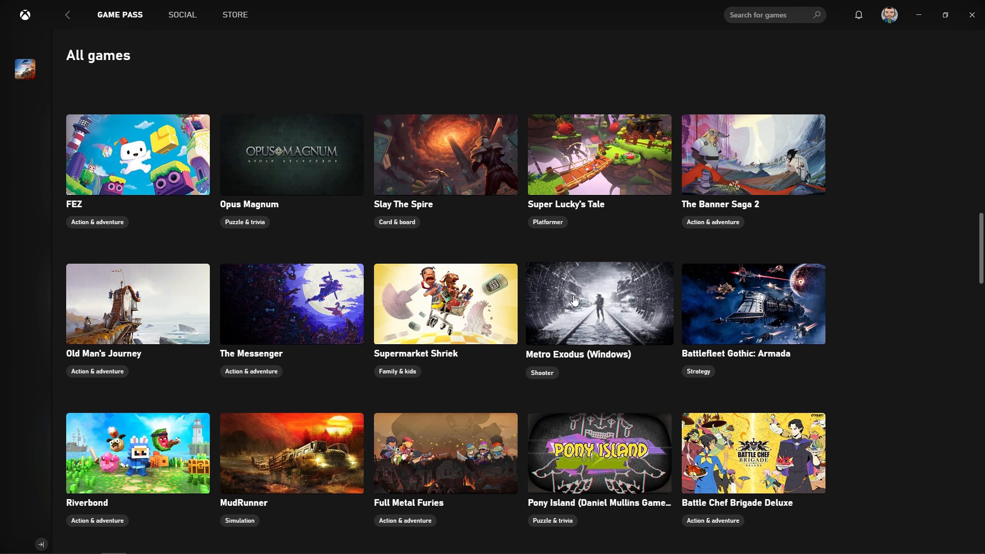
mouse_move(572, 296)
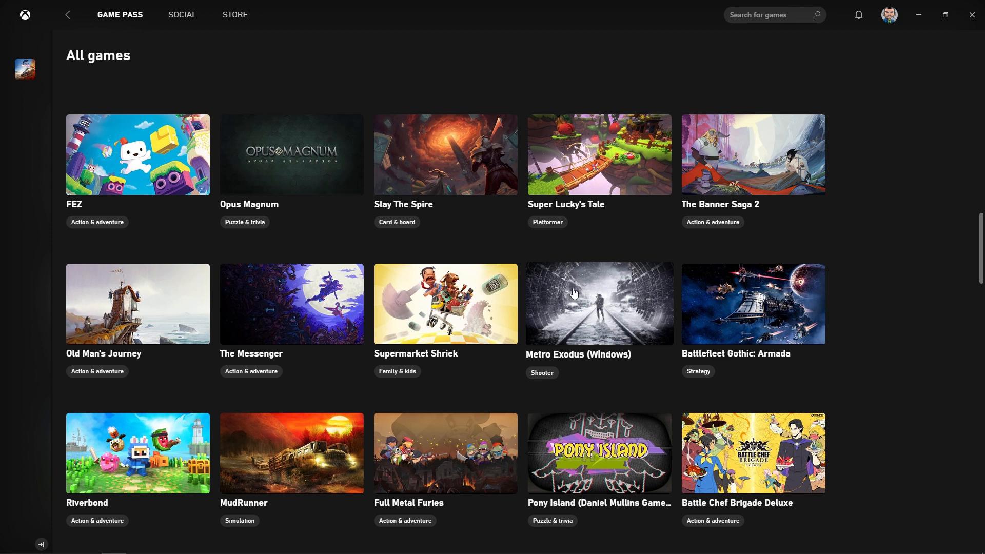
mouse_move(573, 293)
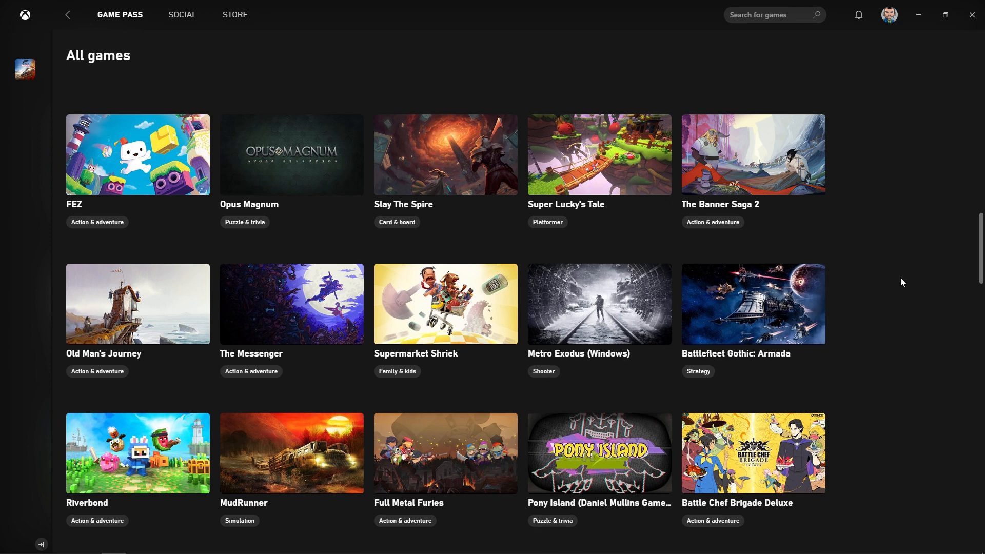
scroll("down", 3)
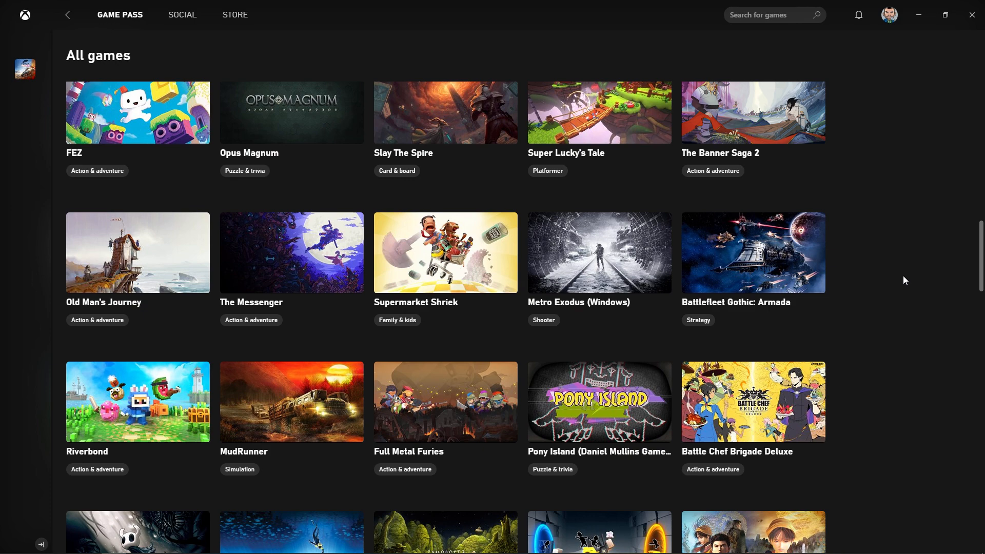
scroll("down", 3)
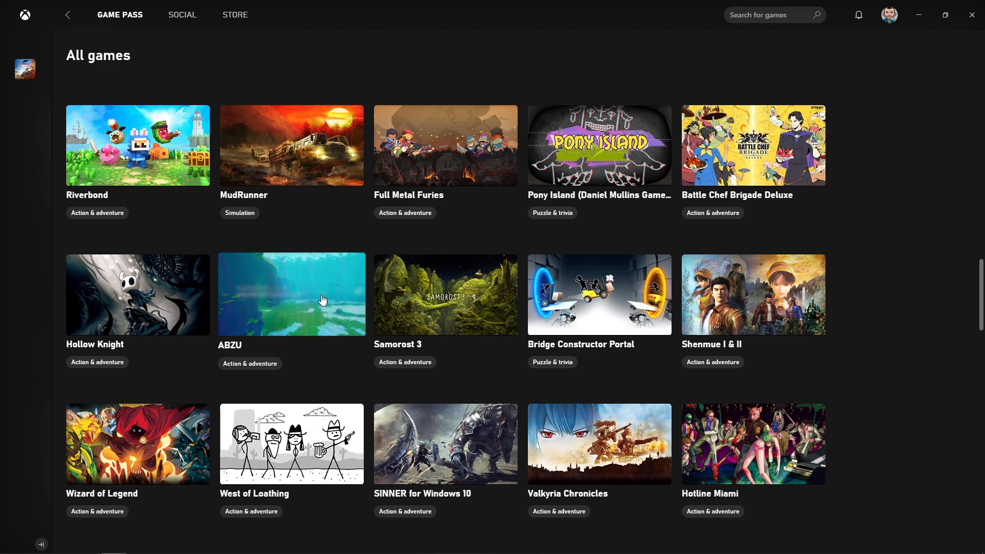
mouse_move(319, 303)
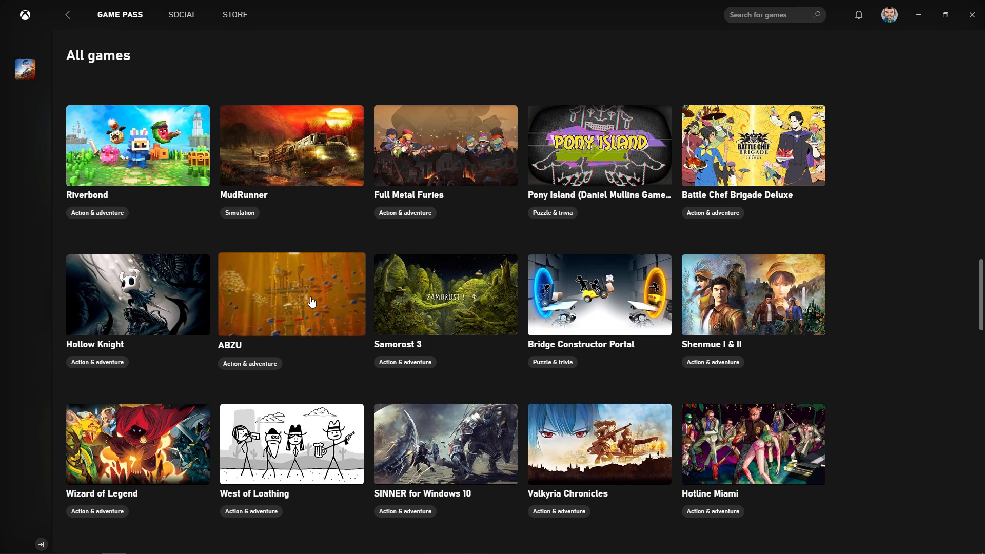
scroll("down", 3)
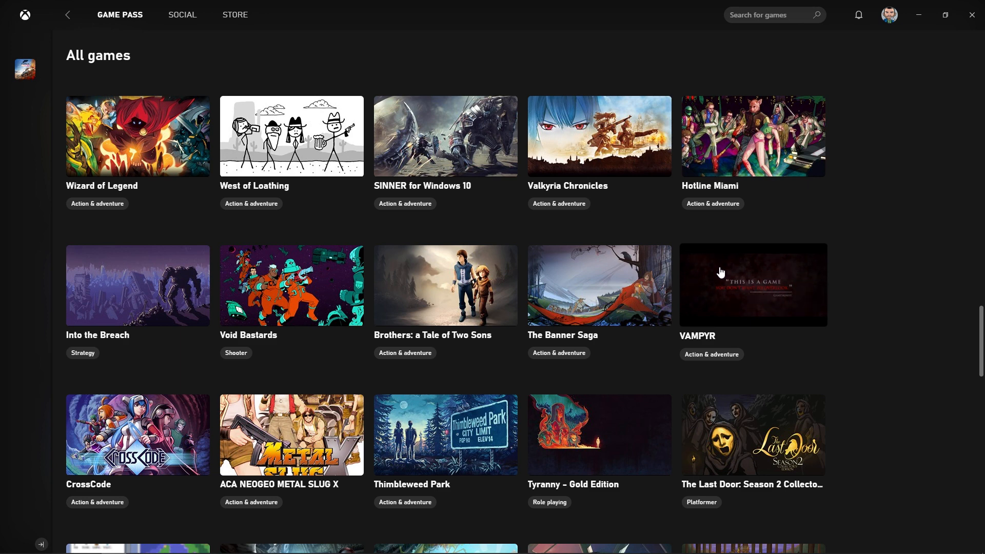
mouse_move(719, 272)
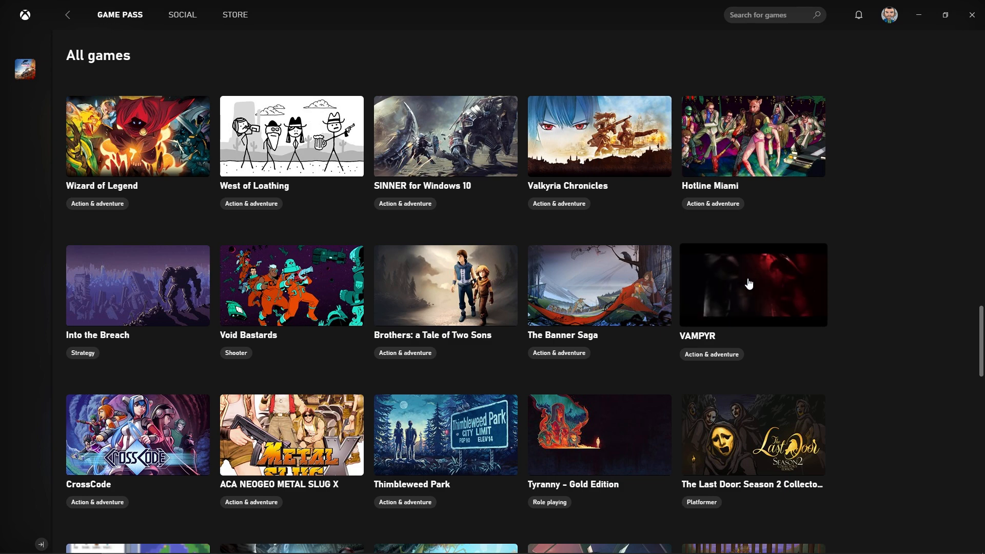
scroll("down", 3)
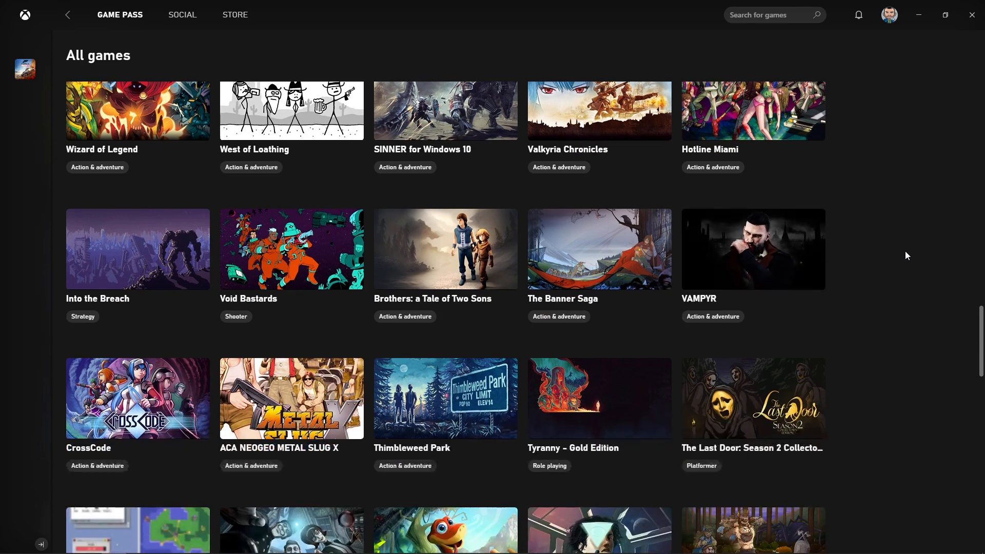
scroll("down", 3)
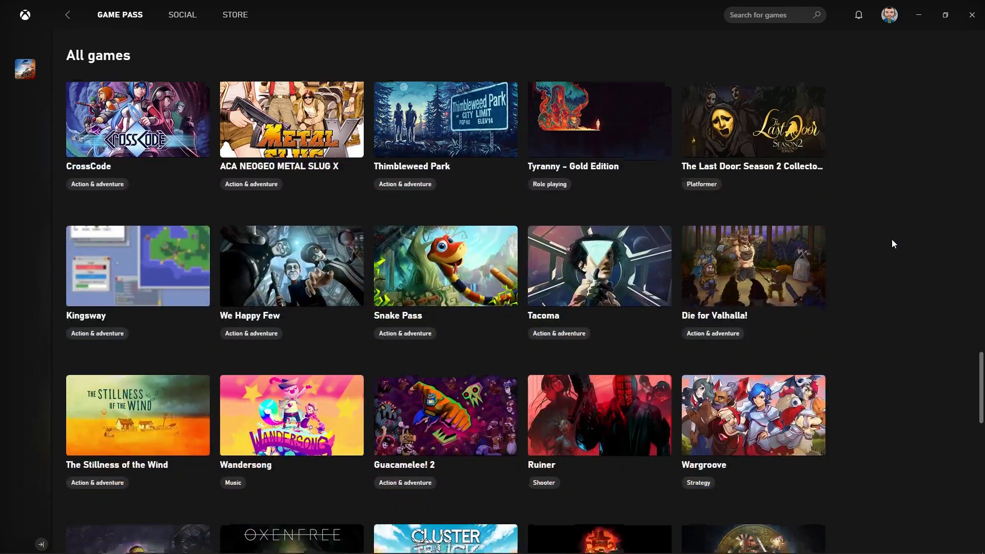
scroll("down", 3)
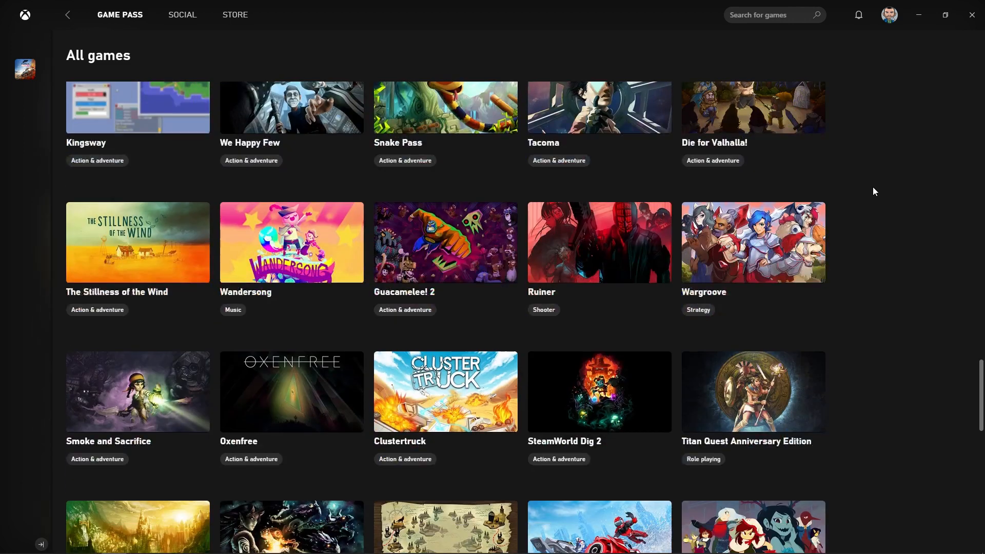
scroll("down", 3)
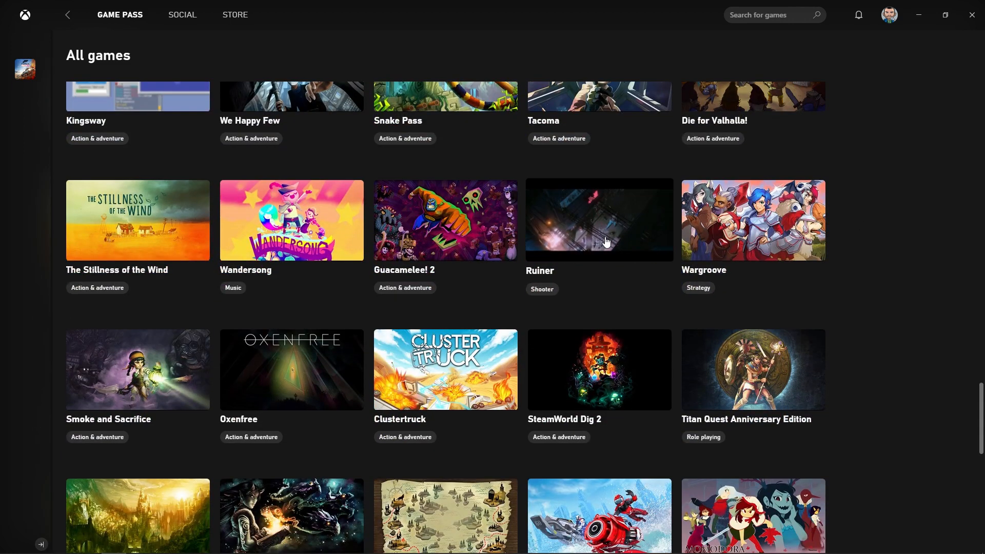
scroll("down", 3)
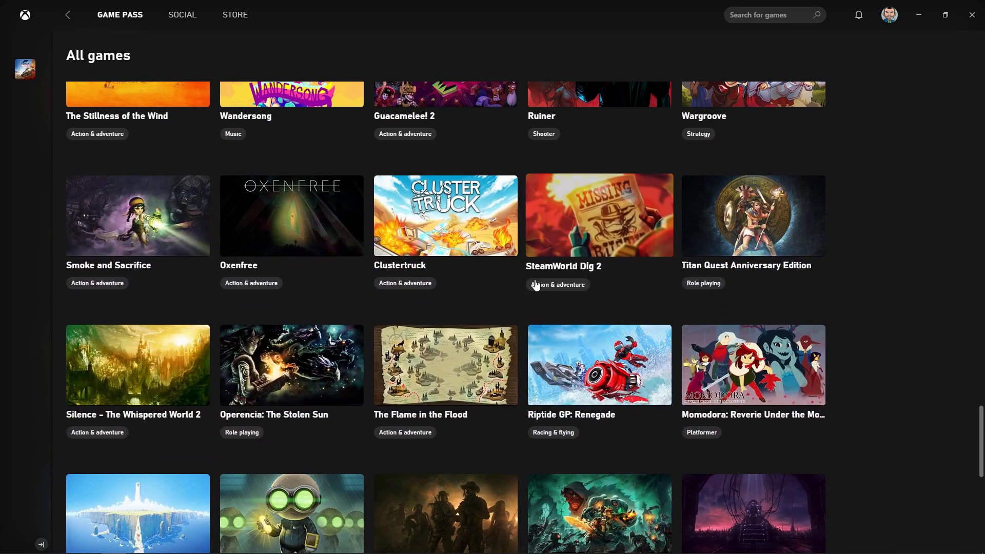
scroll("down", 3)
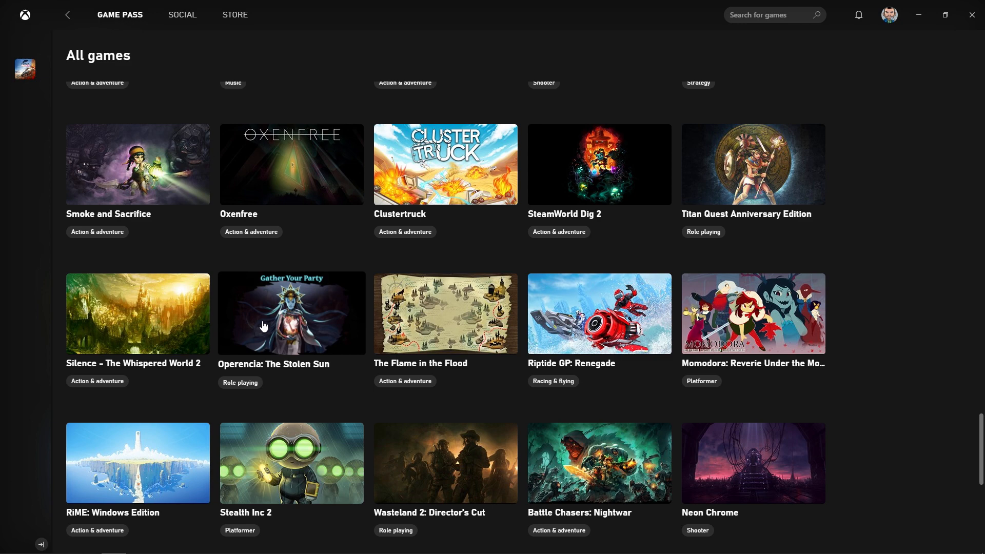
mouse_move(291, 320)
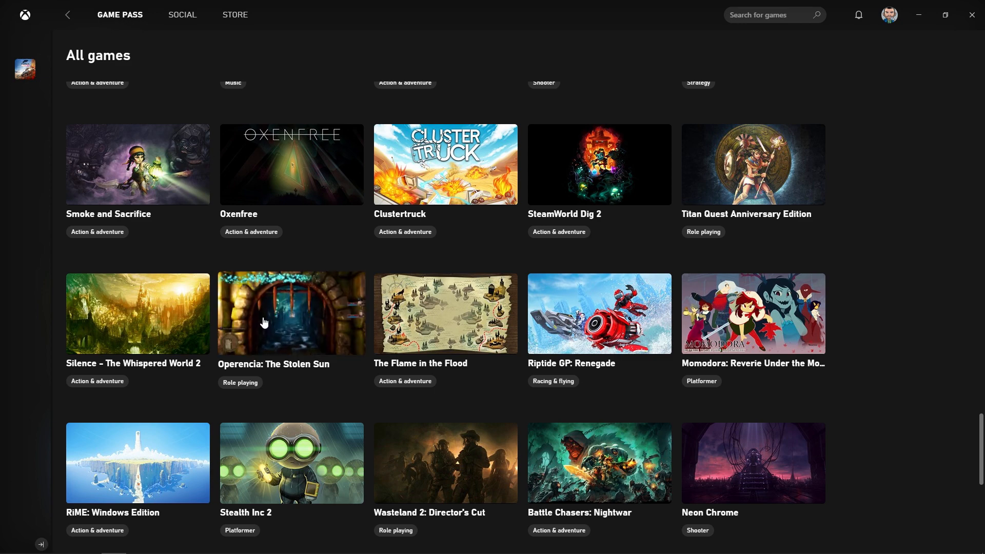
scroll("down", 3)
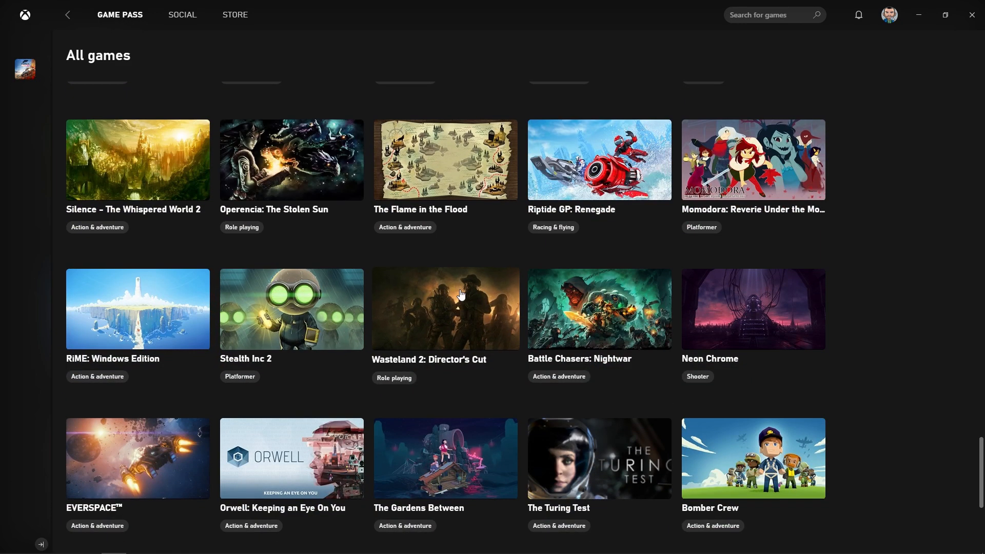
scroll("down", 3)
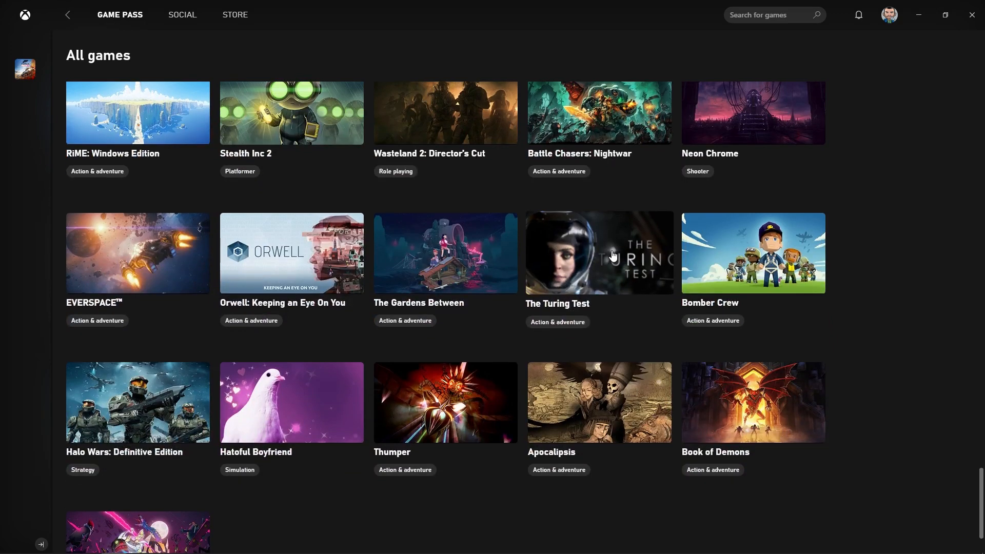
scroll("down", 3)
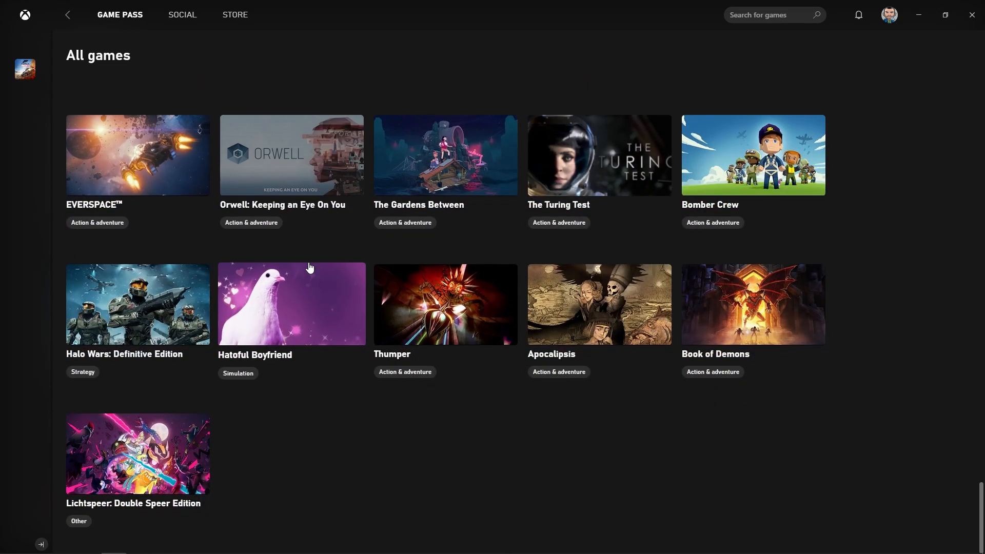
scroll("down", 3)
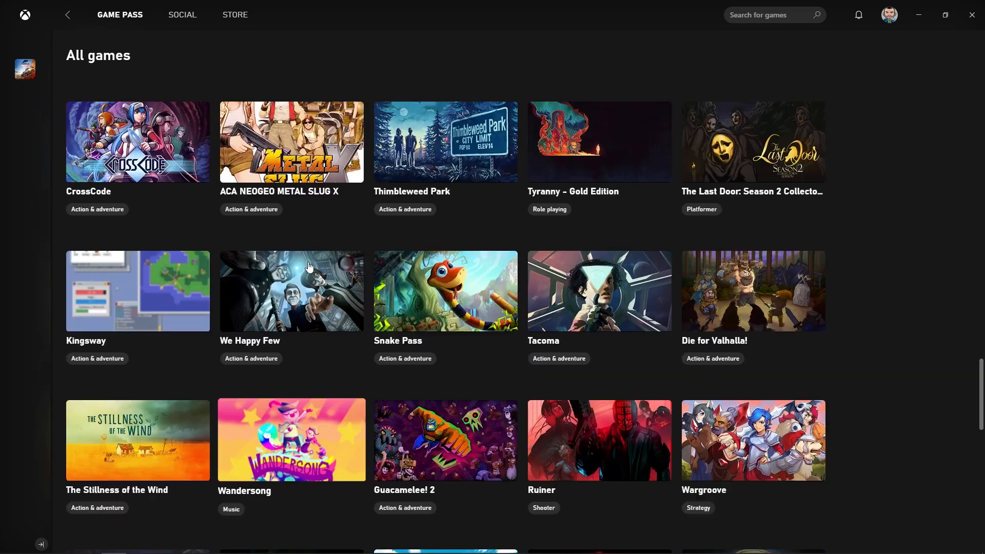
scroll("down", 3)
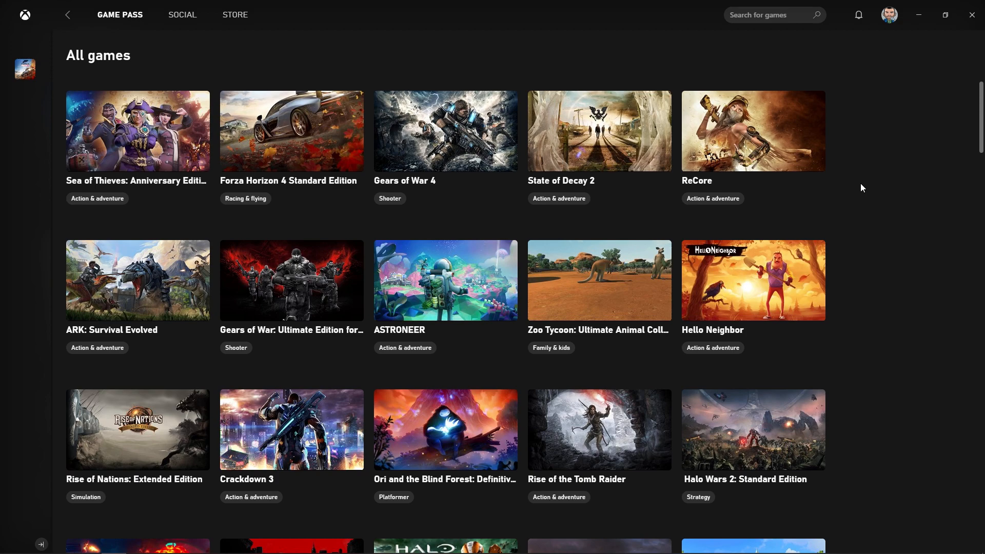
scroll("down", 3)
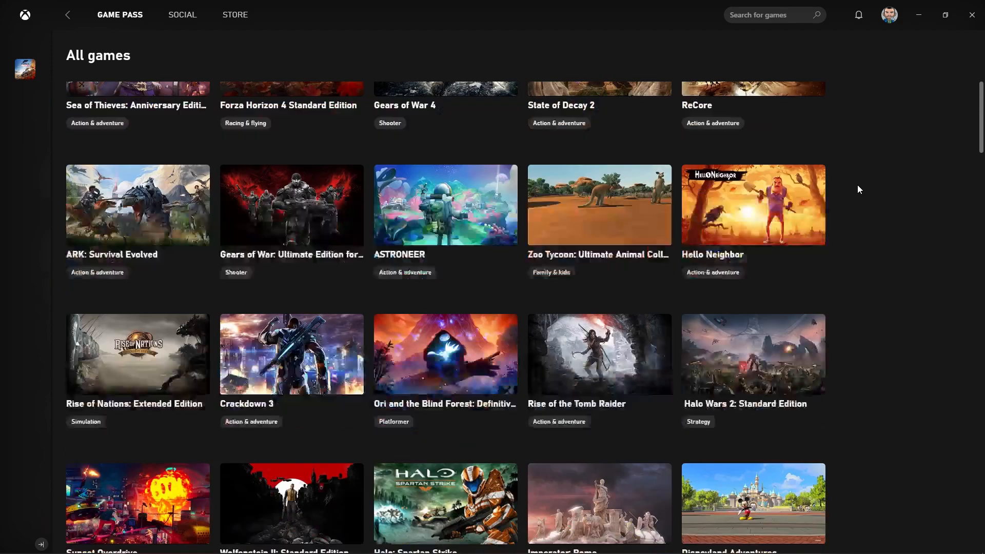
scroll("down", 3)
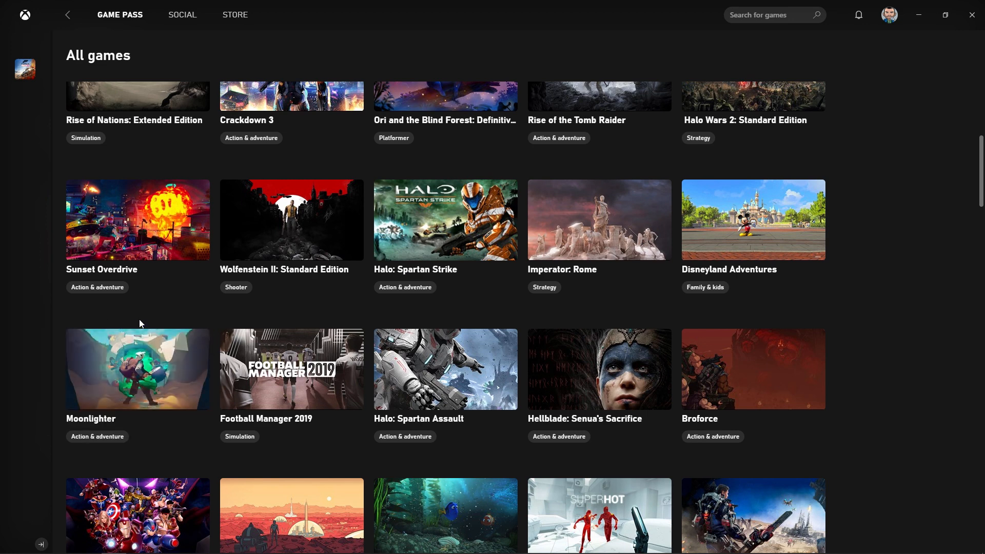
mouse_move(598, 220)
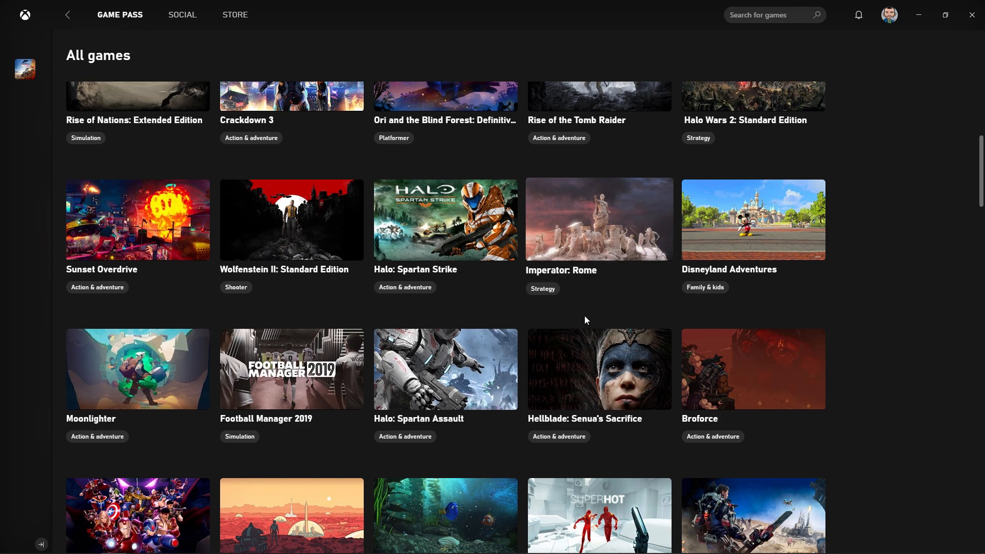
mouse_move(593, 350)
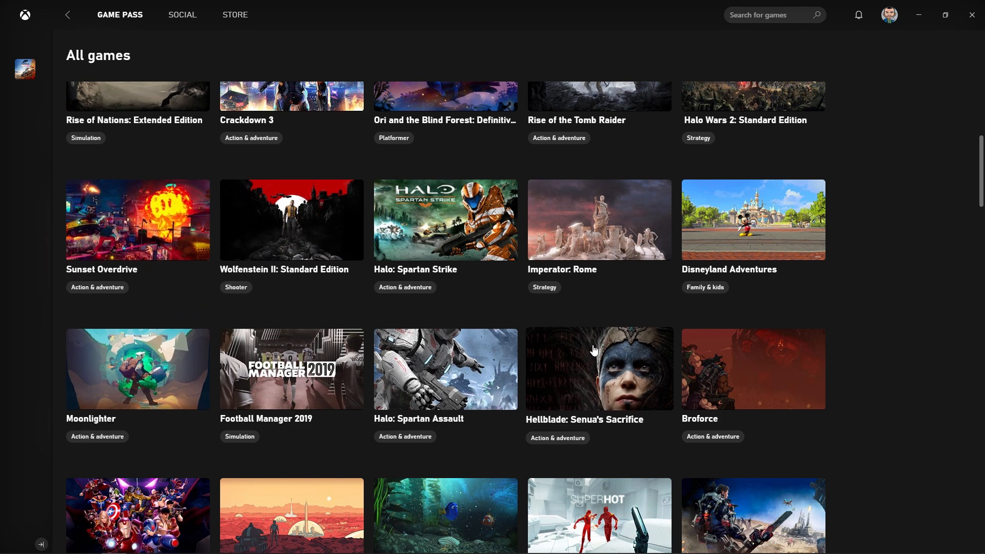
mouse_move(582, 319)
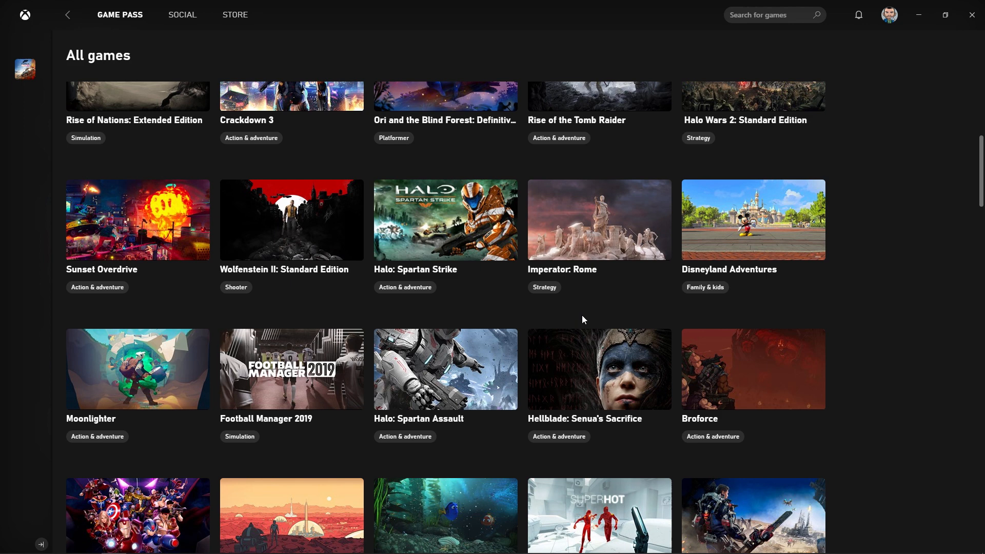
mouse_move(445, 220)
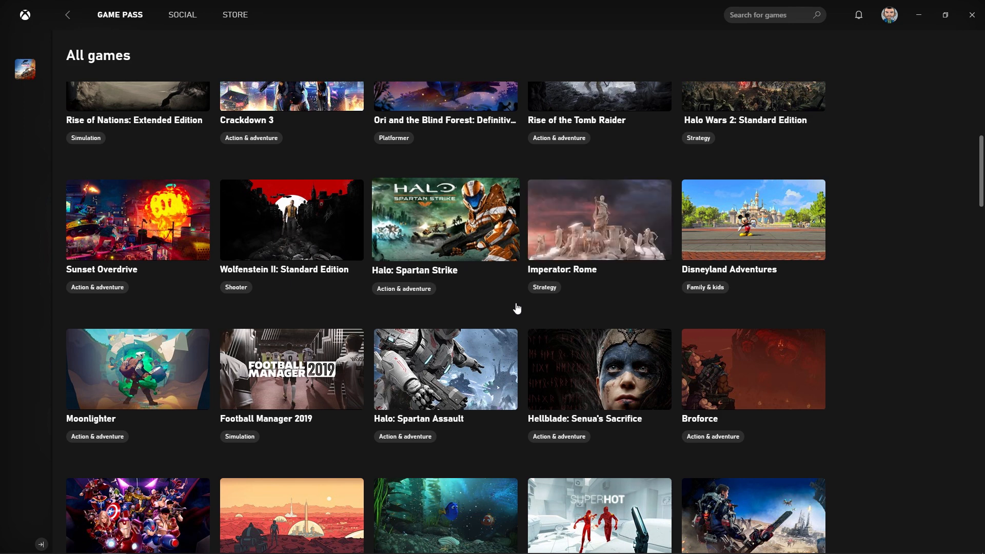
scroll("up", 3)
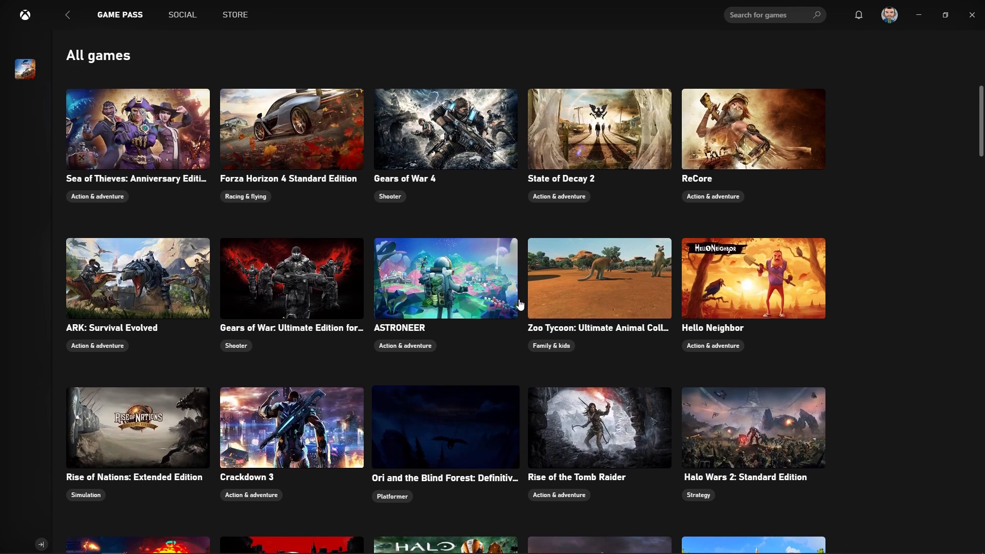
- Scroll through the All games catalogue past SUPERHOT and The Surge
scroll("down", 3)
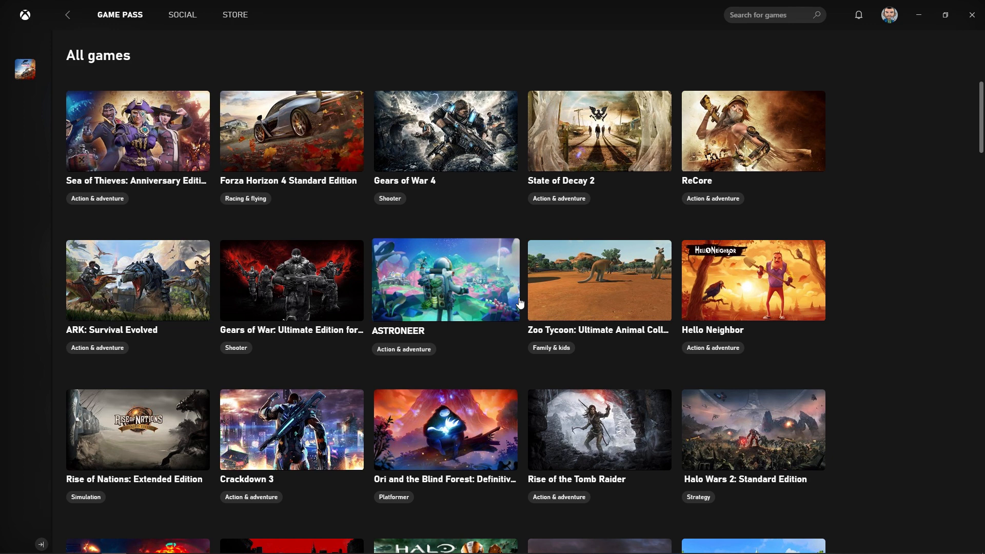
mouse_move(850, 178)
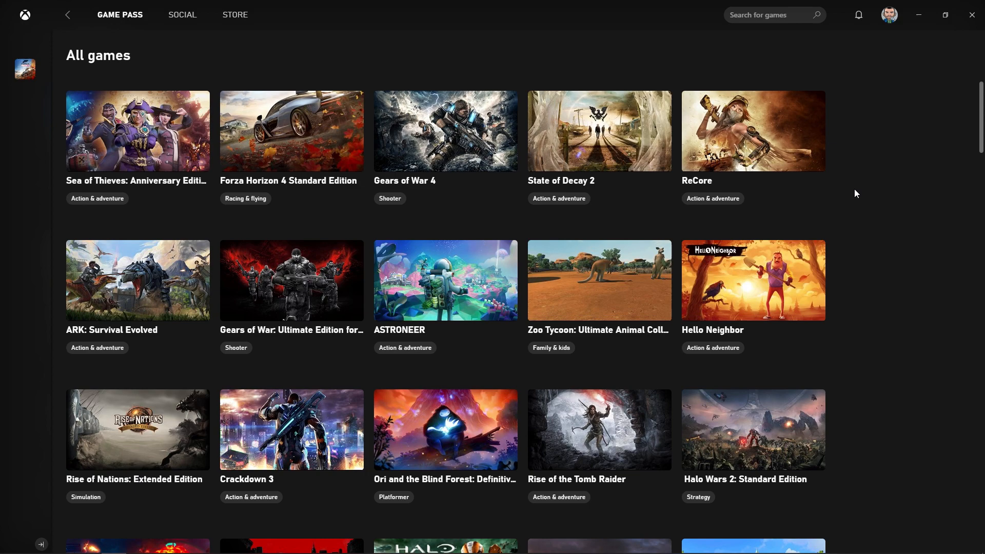
scroll("down", 3)
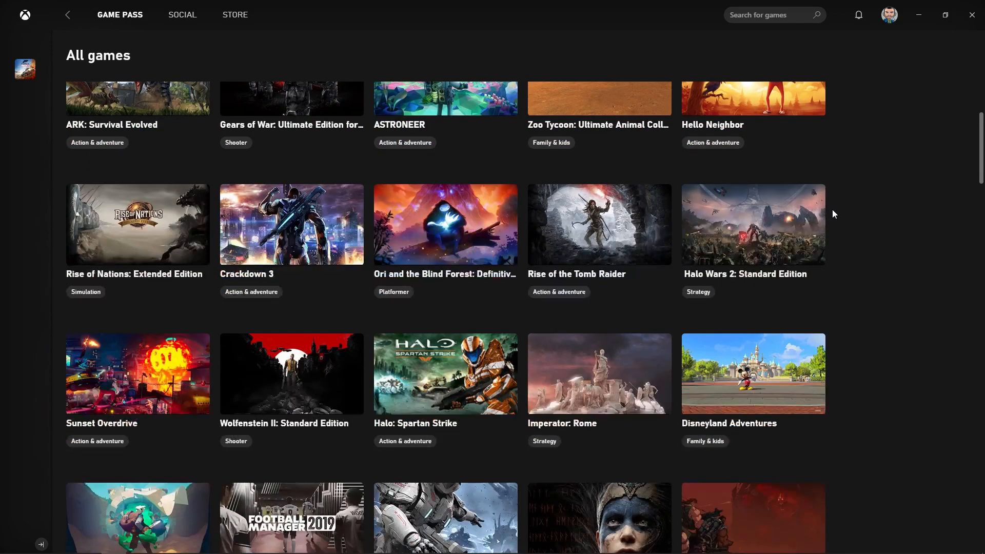
scroll("down", 3)
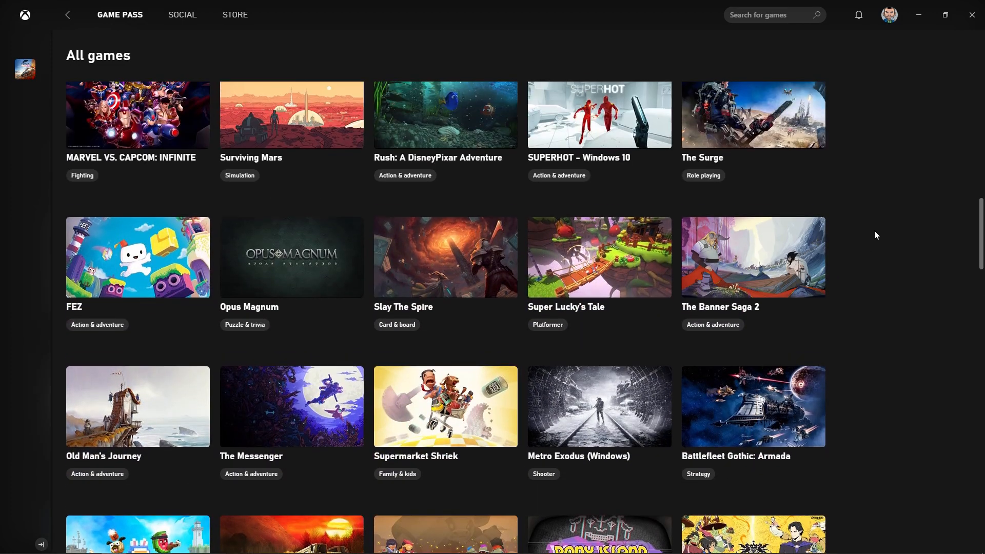
scroll("down", 3)
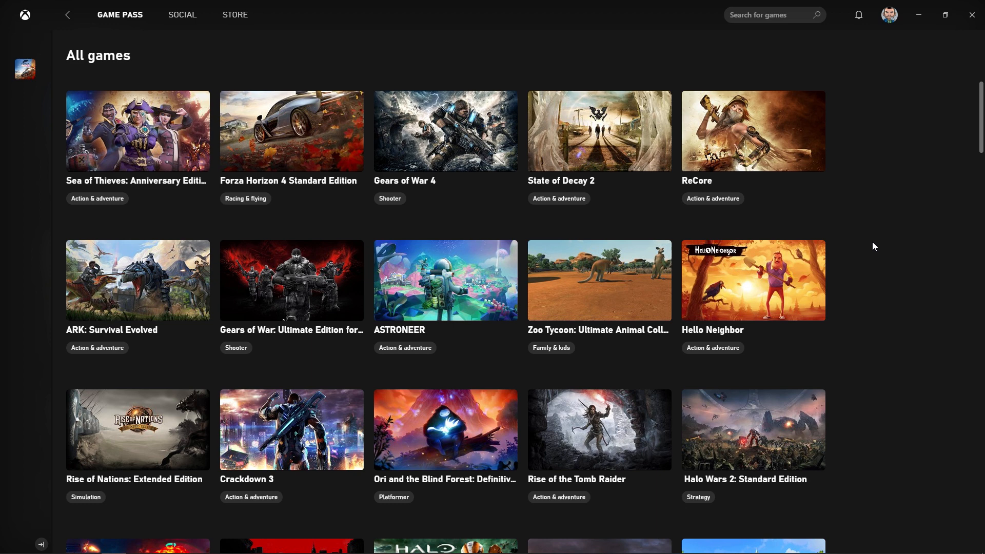
mouse_move(283, 308)
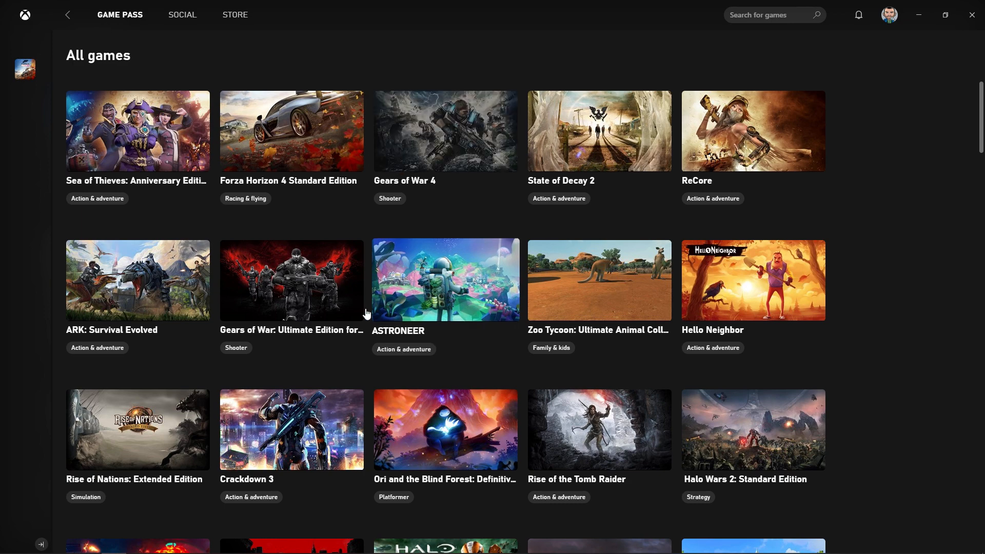
scroll("down", 3)
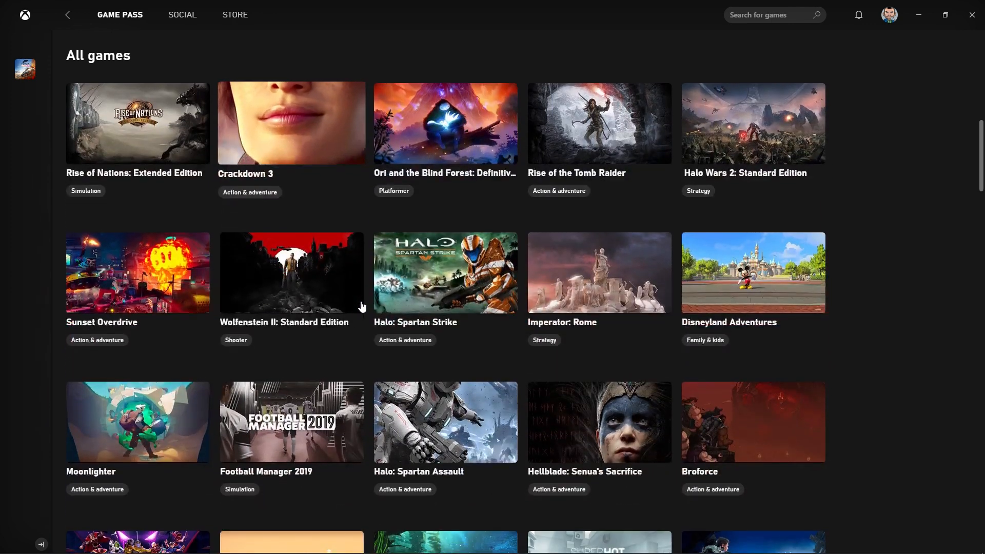
scroll("down", 3)
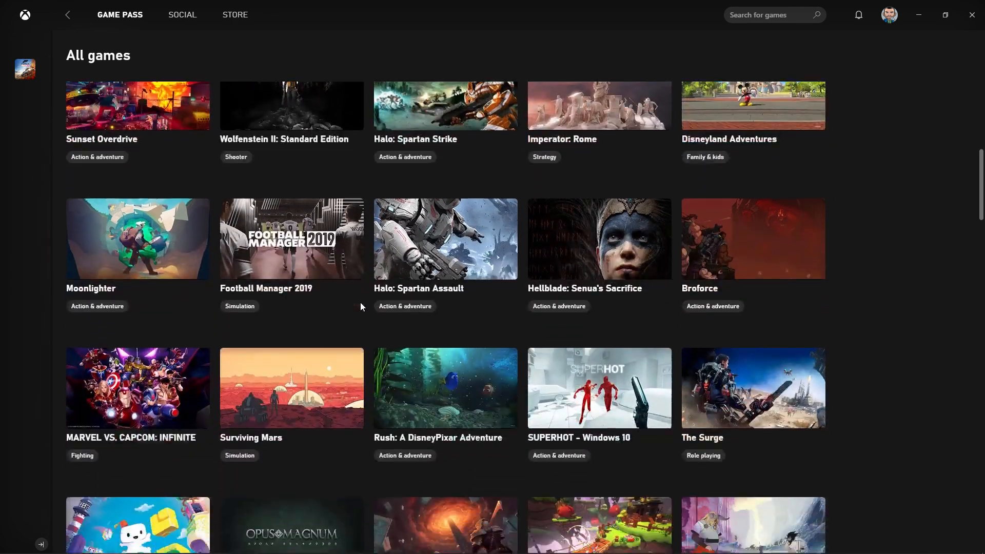
scroll("down", 3)
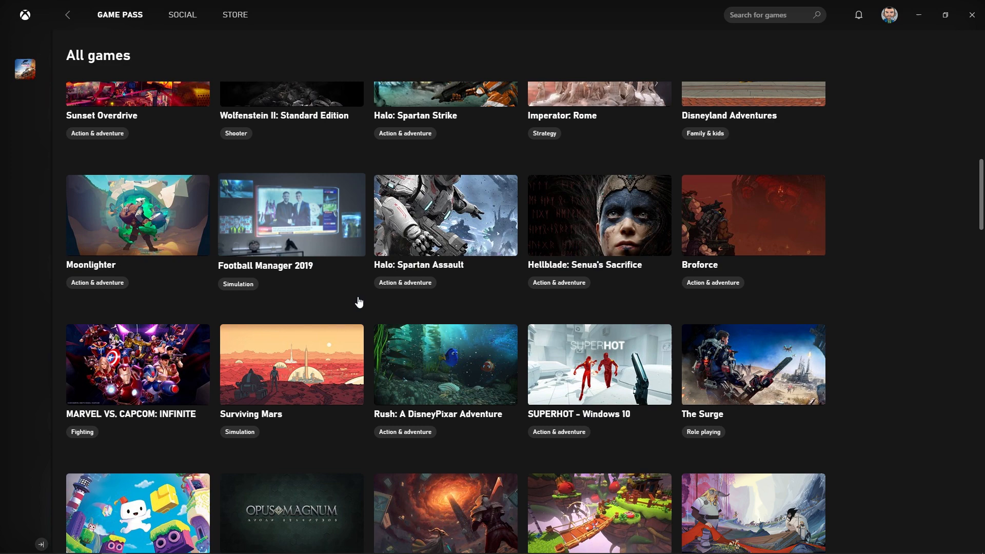
scroll("down", 3)
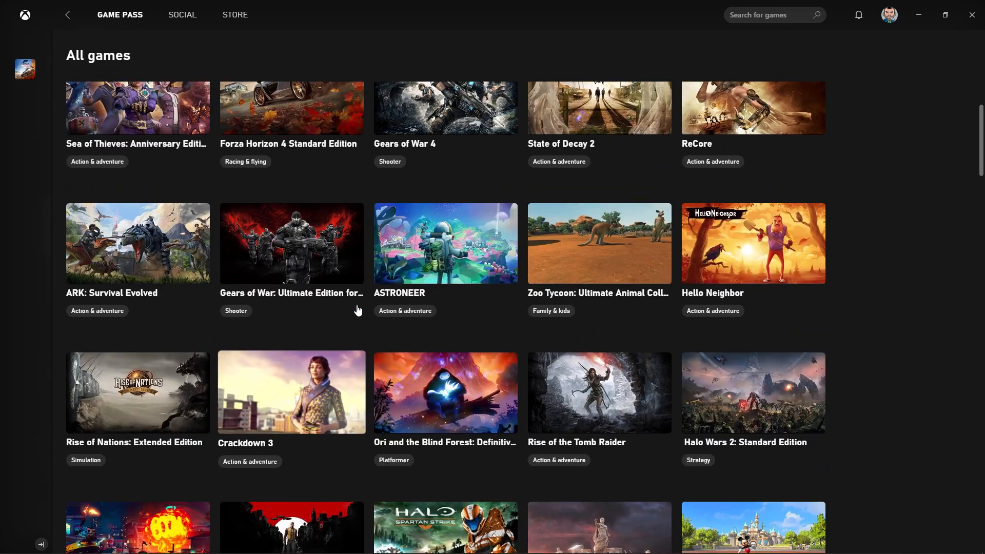
scroll("down", 3)
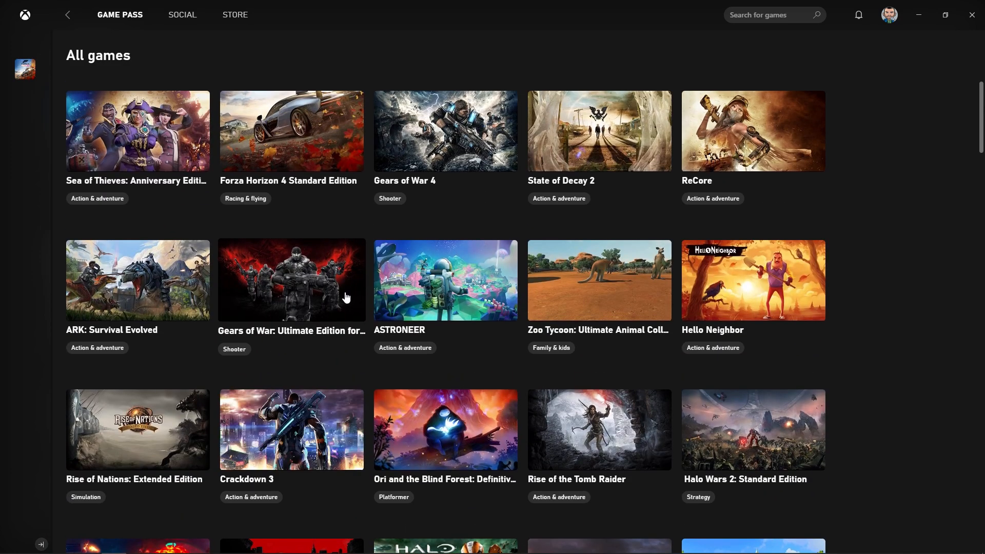
scroll("down", 3)
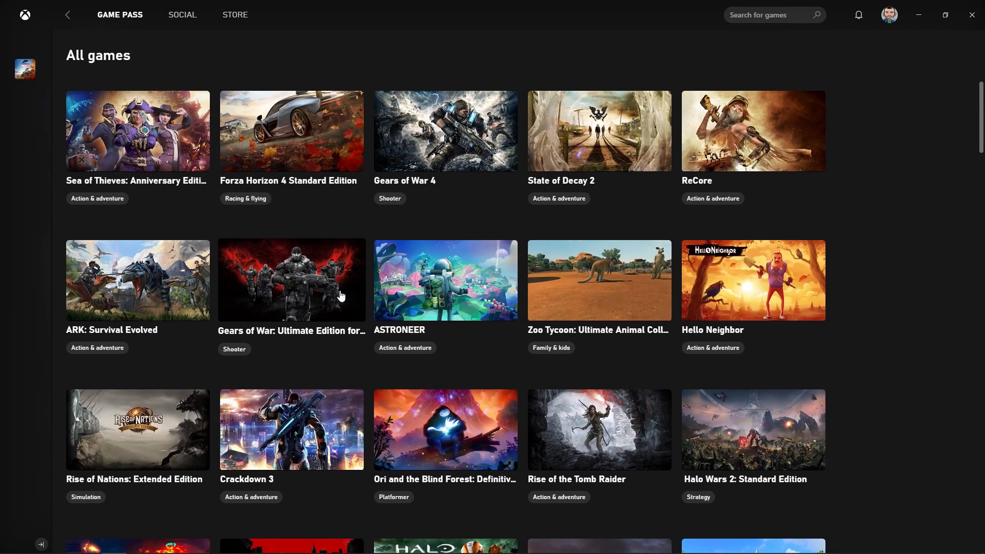
mouse_move(330, 295)
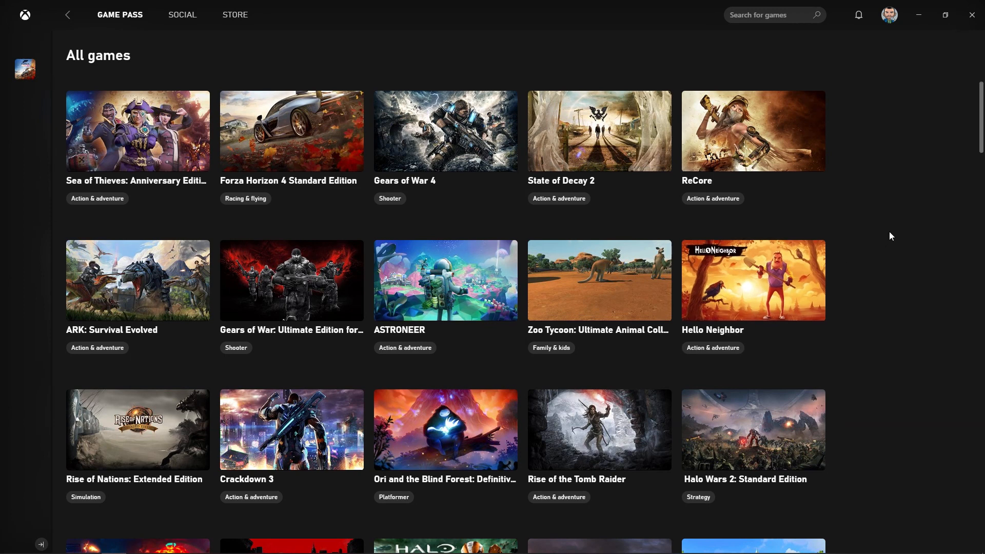
mouse_move(888, 235)
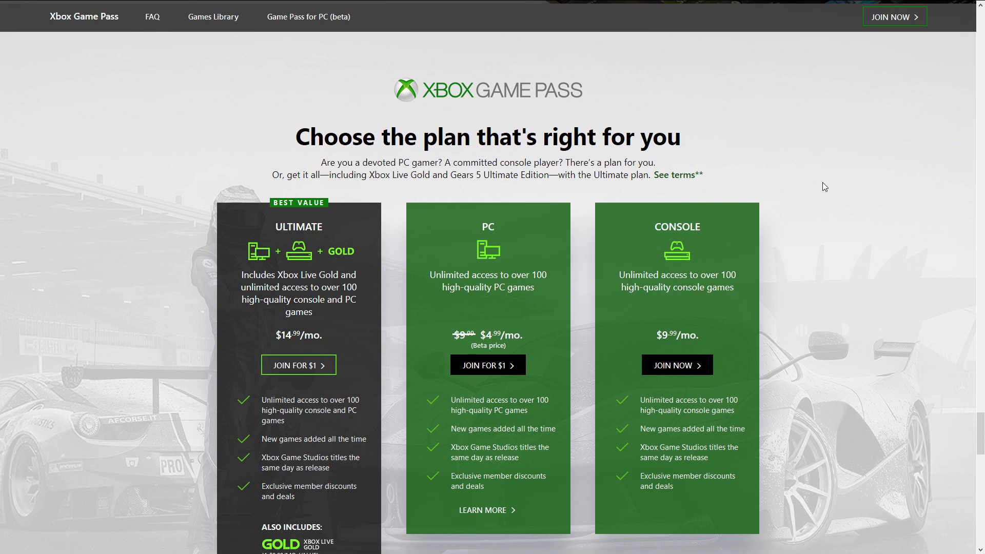
mouse_move(825, 189)
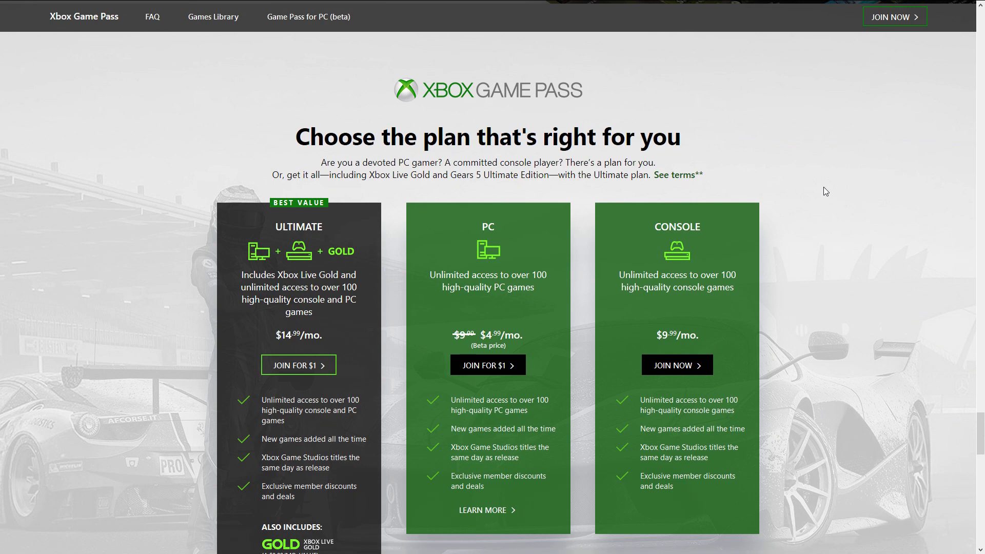
- Scroll to the plan comparison: Ultimate $14.99, PC $4.99, Console $9.99 monthly
scroll("down", 3)
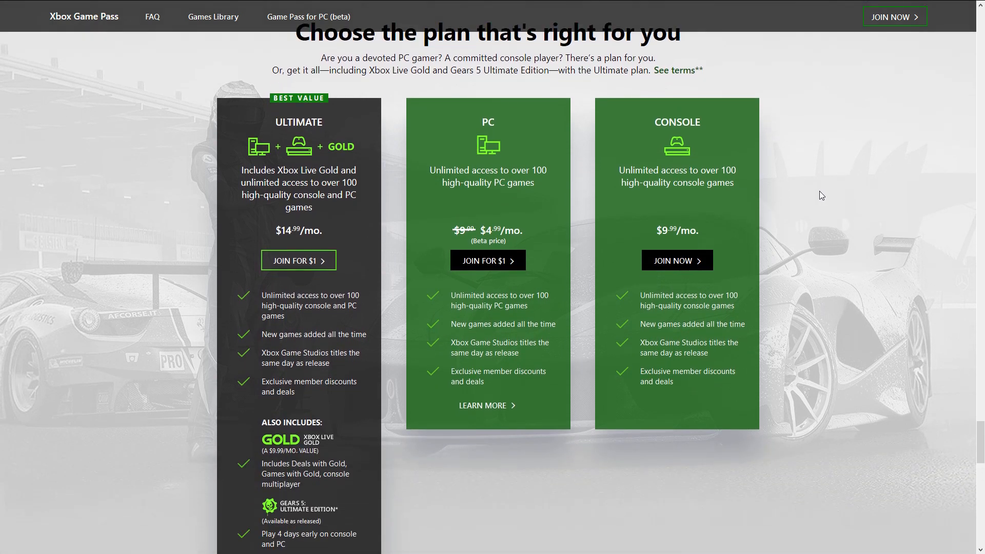
mouse_move(519, 159)
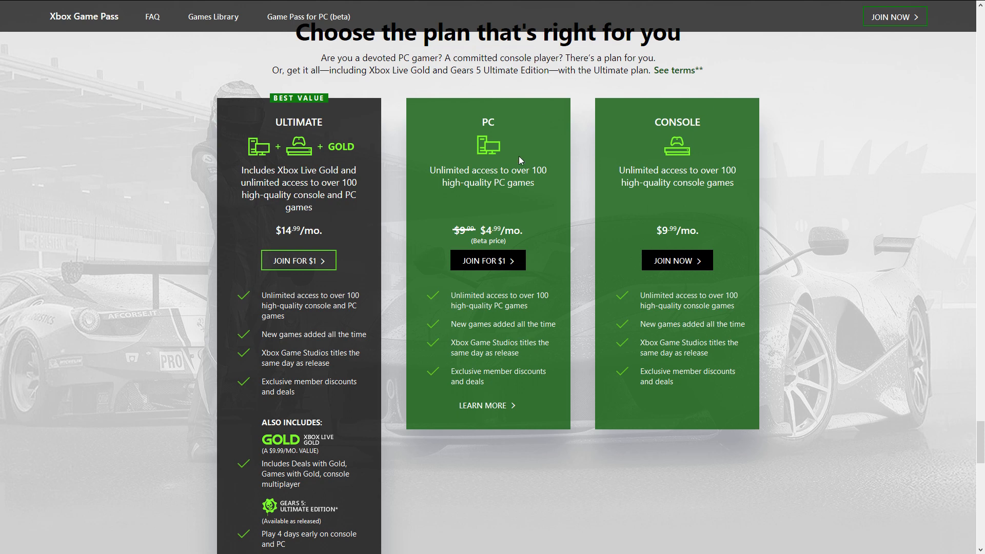
mouse_move(487, 265)
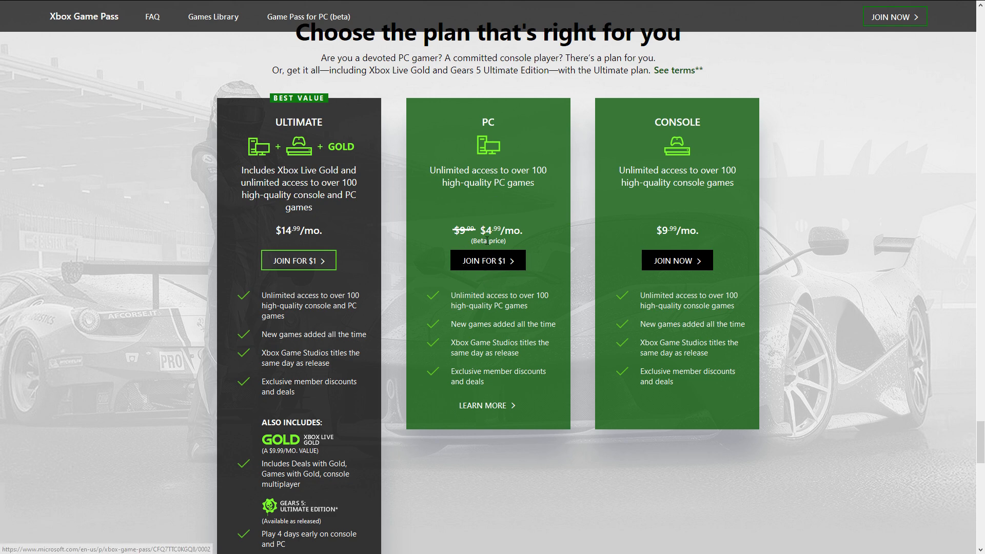
mouse_move(477, 237)
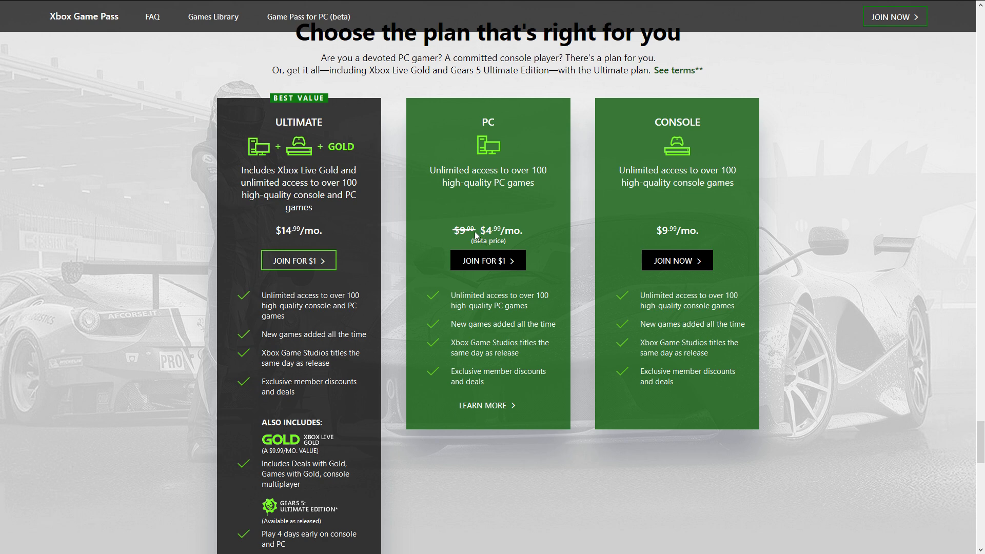
mouse_move(473, 234)
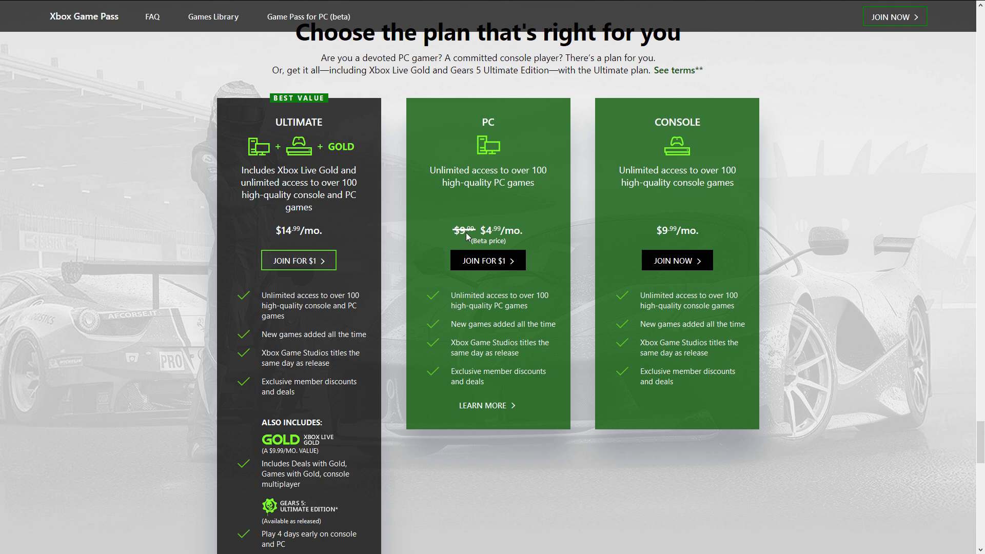
mouse_move(507, 266)
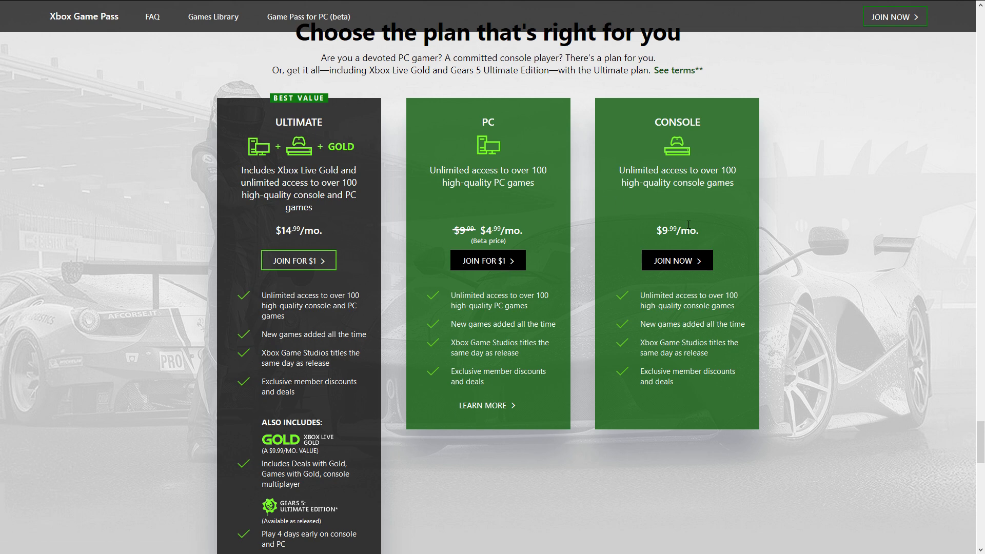
mouse_move(283, 140)
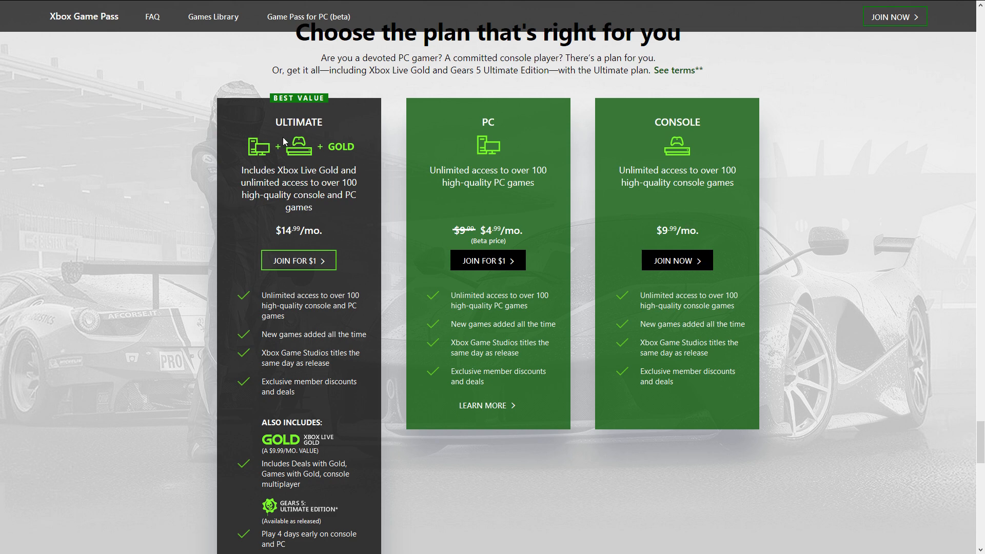
mouse_move(308, 161)
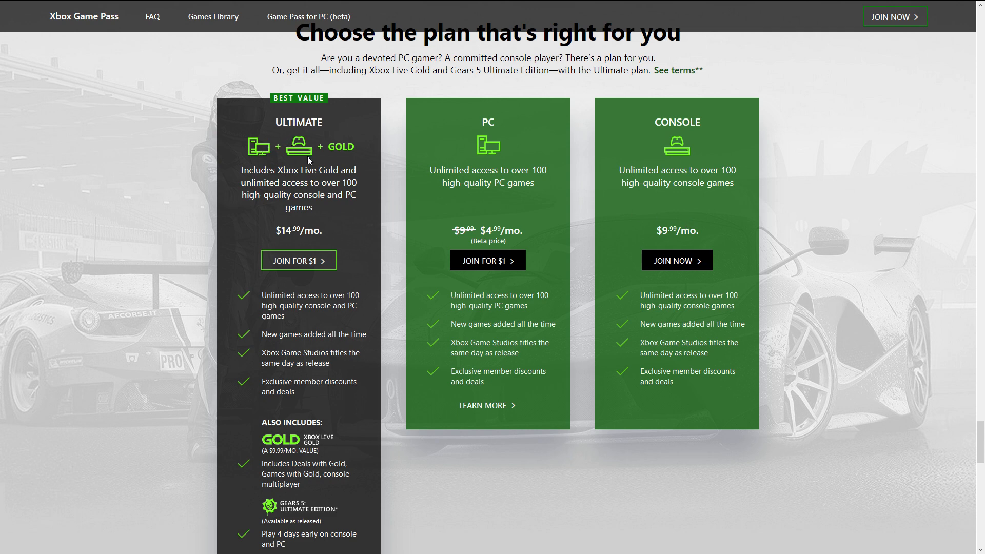
mouse_move(433, 166)
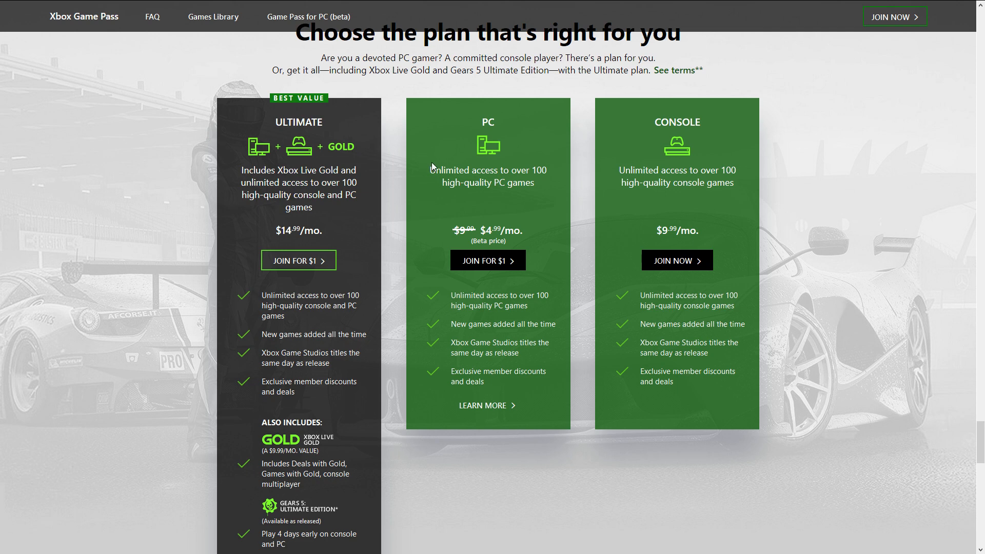
scroll("down", 3)
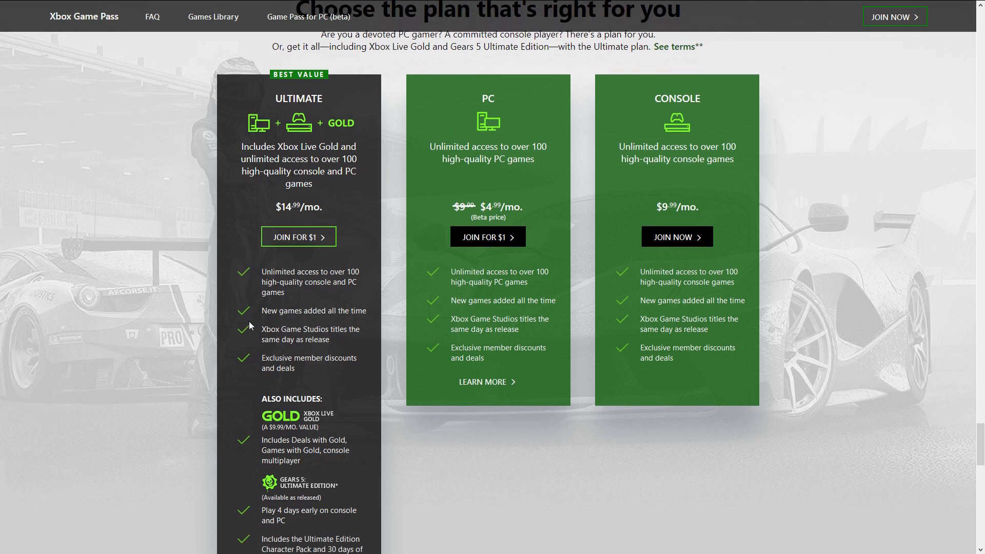
scroll("down", 3)
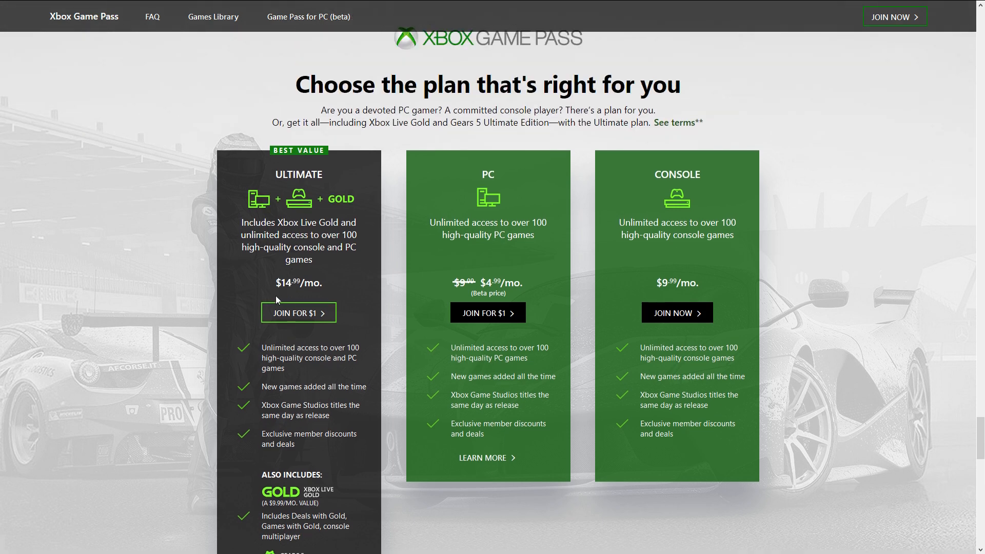
mouse_move(576, 280)
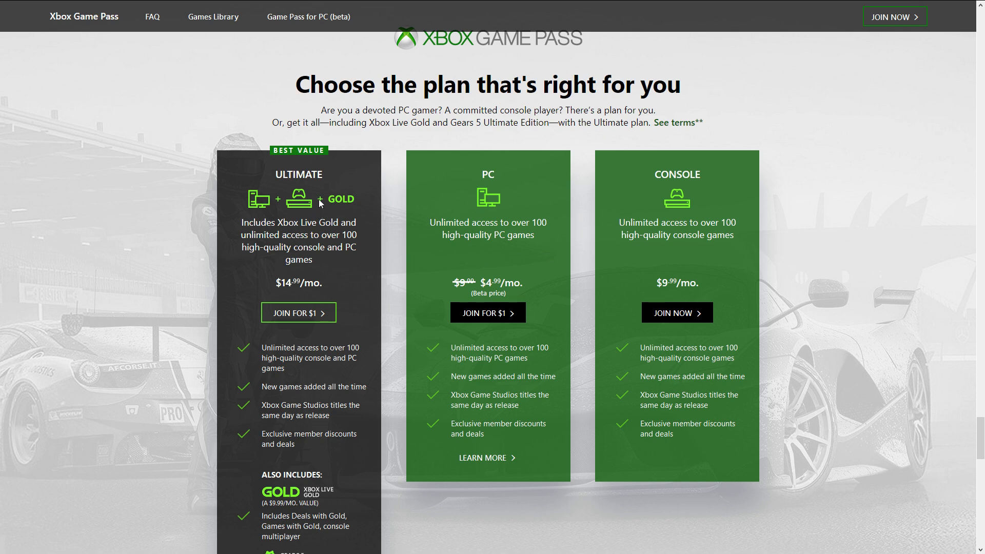
mouse_move(266, 212)
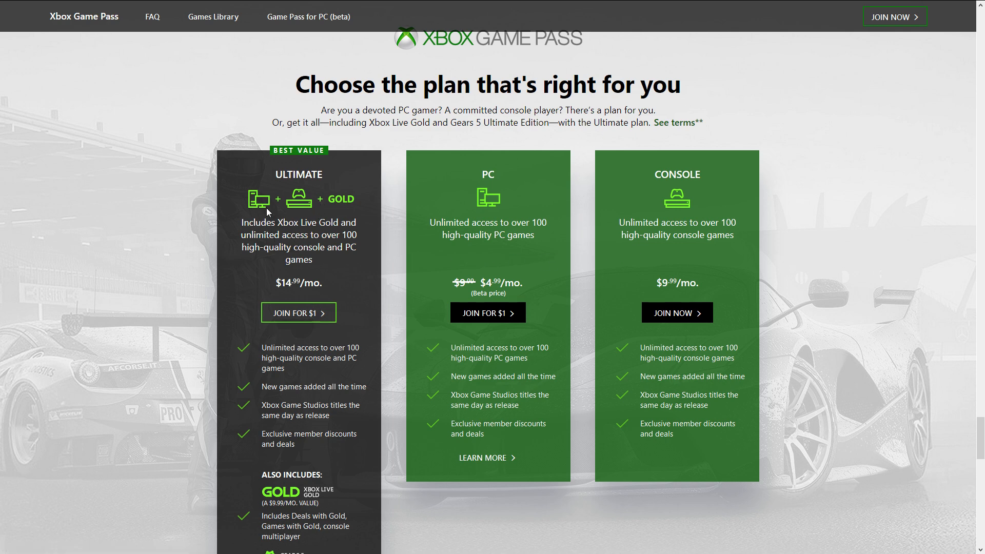
mouse_move(246, 193)
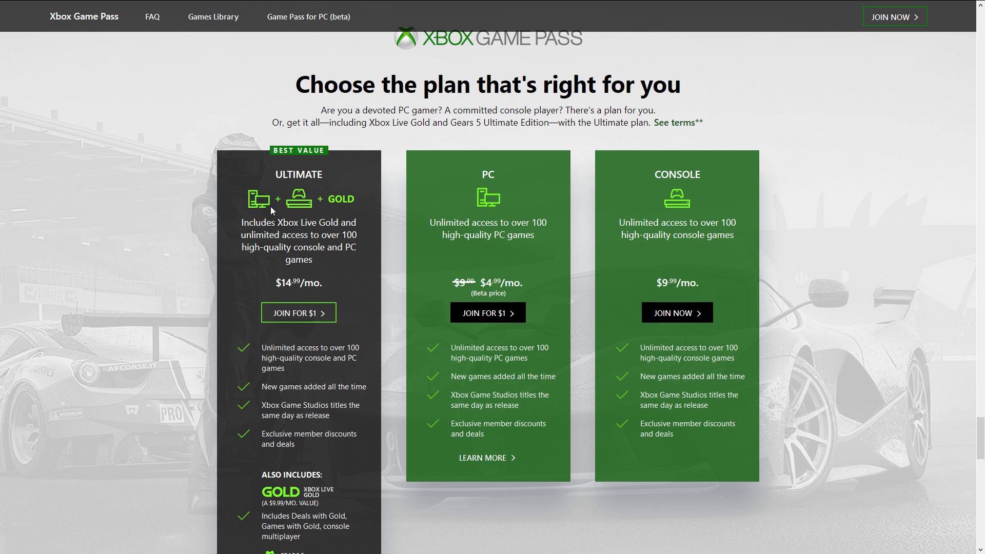
mouse_move(487, 283)
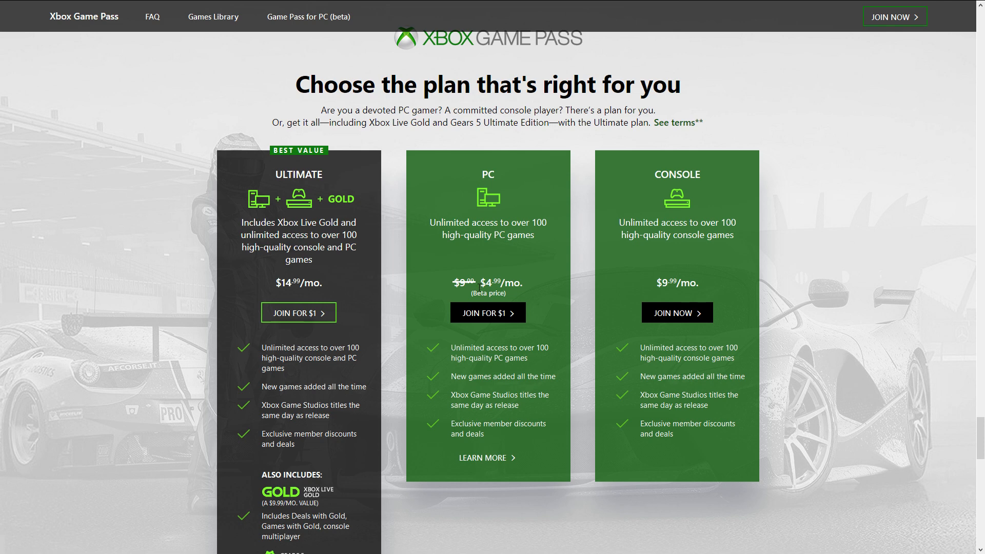
mouse_move(490, 302)
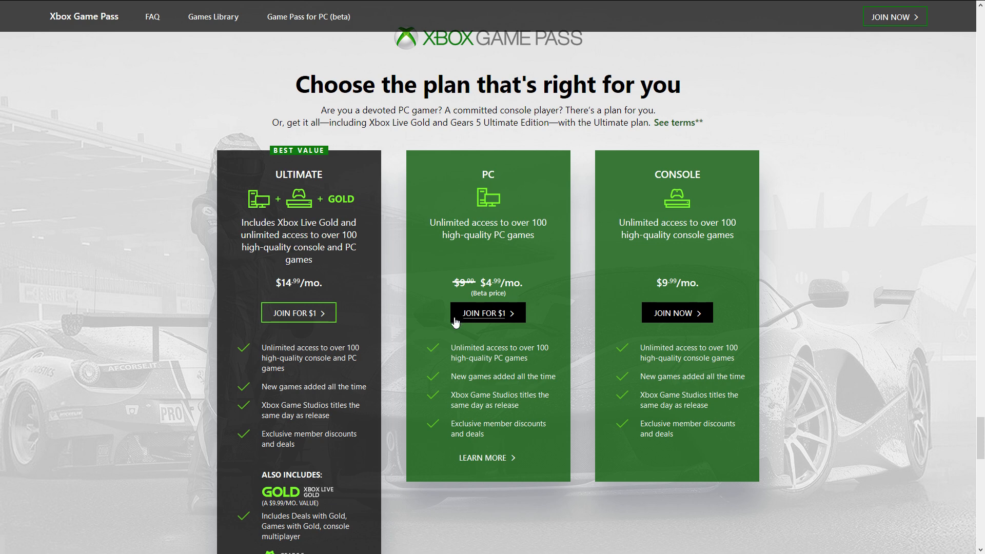
scroll("down", 3)
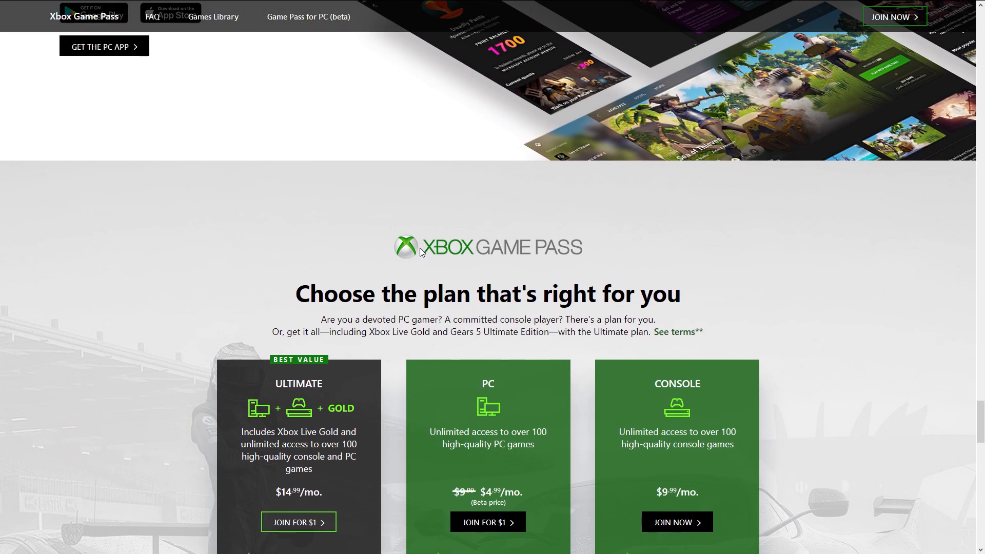
scroll("up", 3)
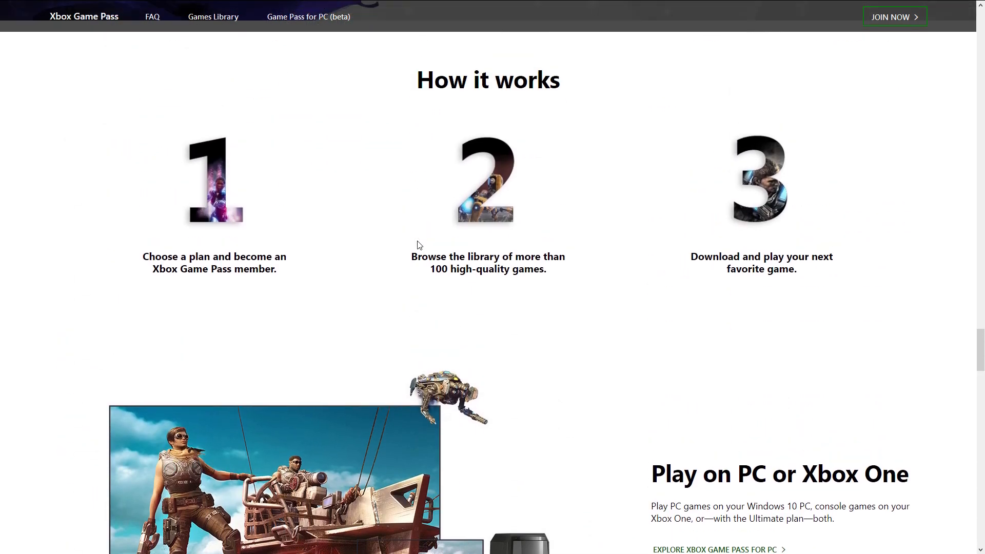
scroll("down", 3)
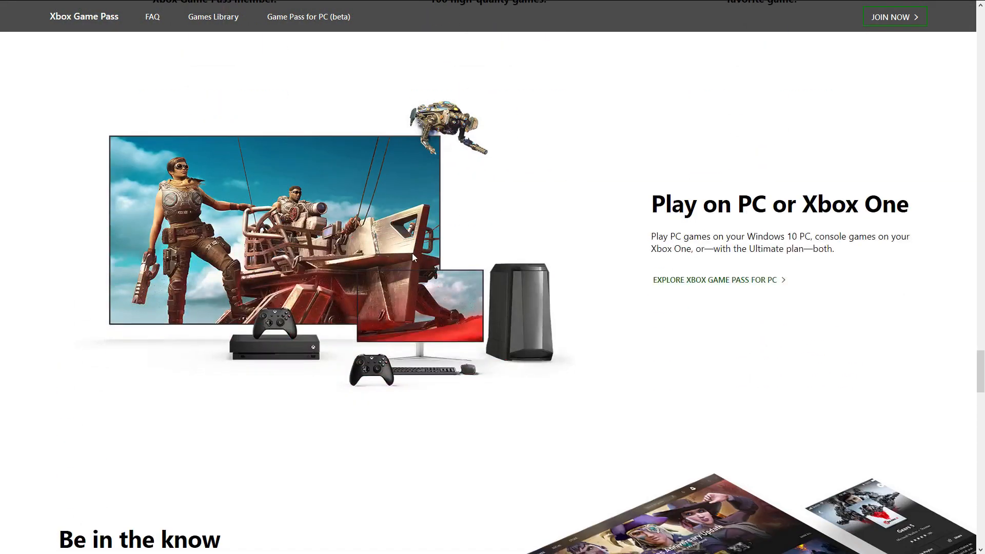
scroll("down", 3)
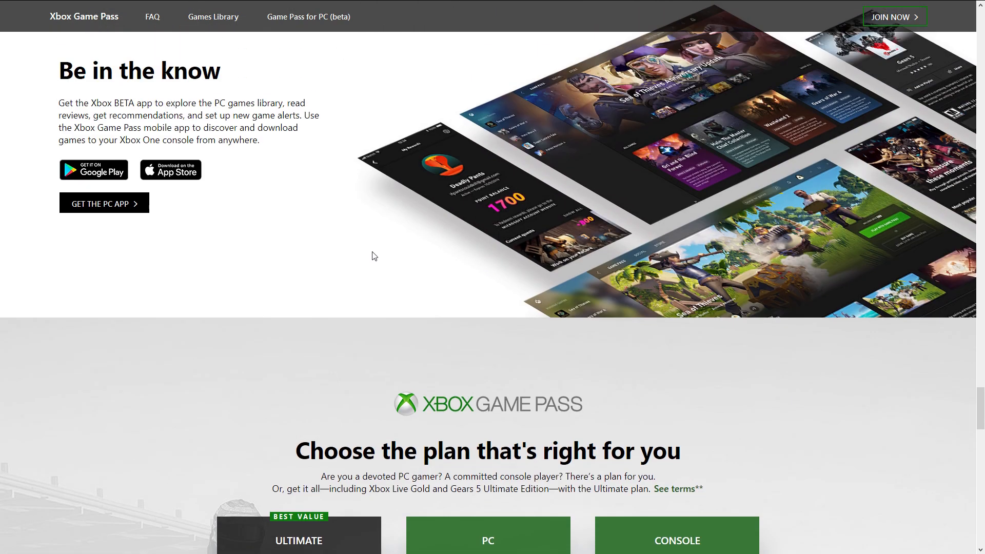
scroll("down", 3)
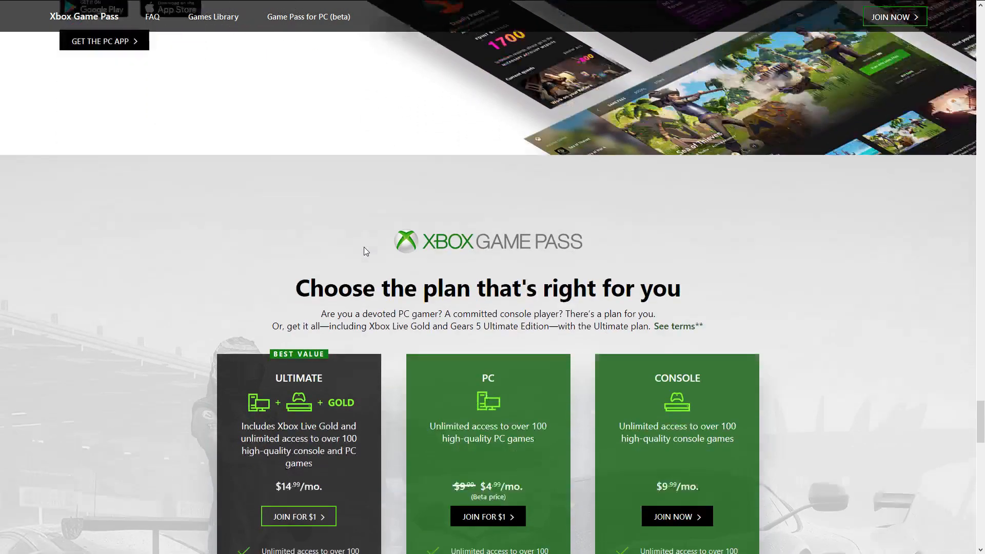
scroll("down", 3)
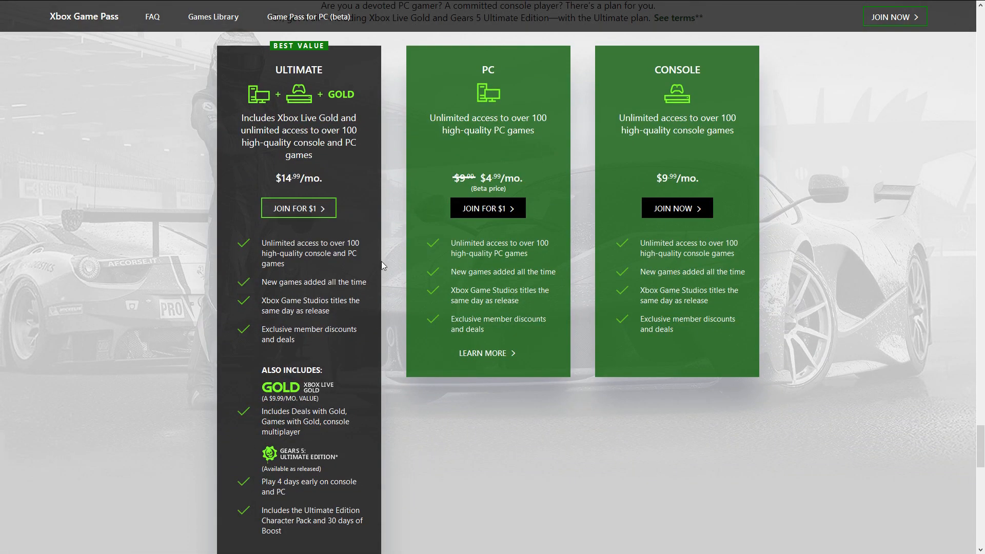
scroll("up", 3)
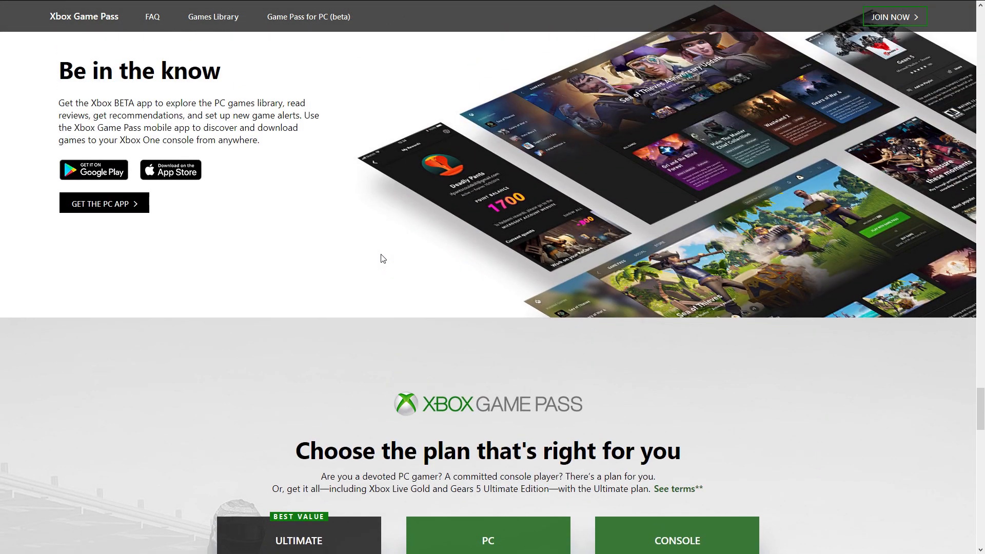
scroll("down", 3)
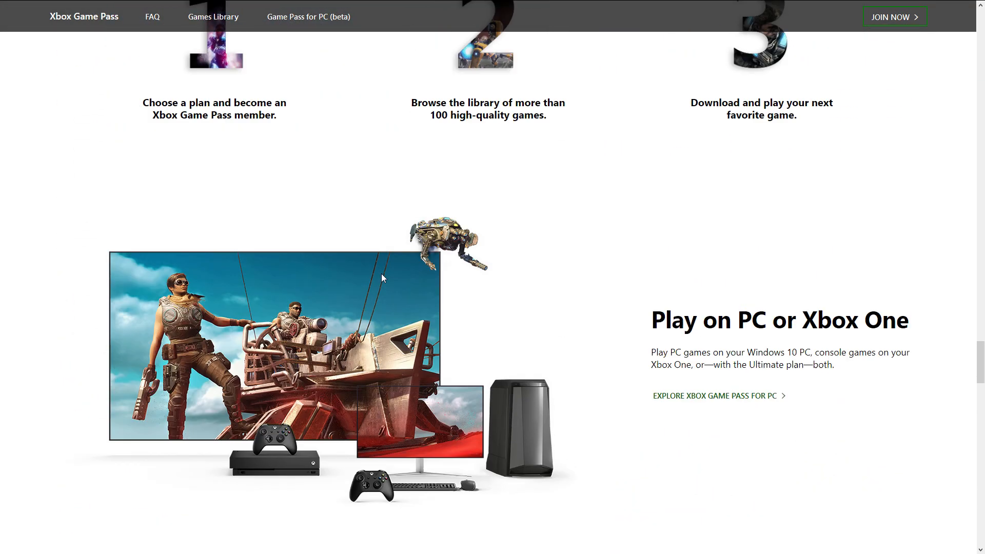
scroll("up", 3)
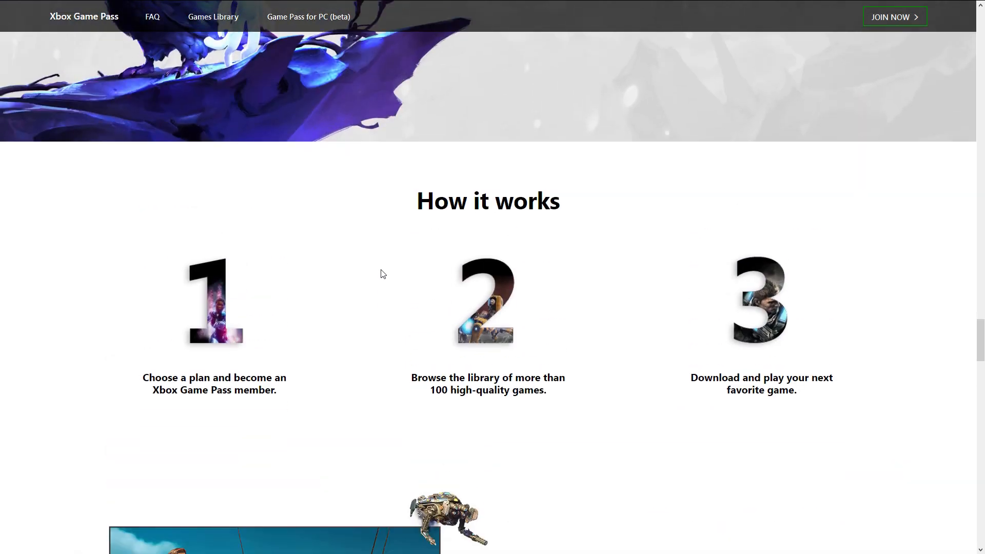
scroll("down", 3)
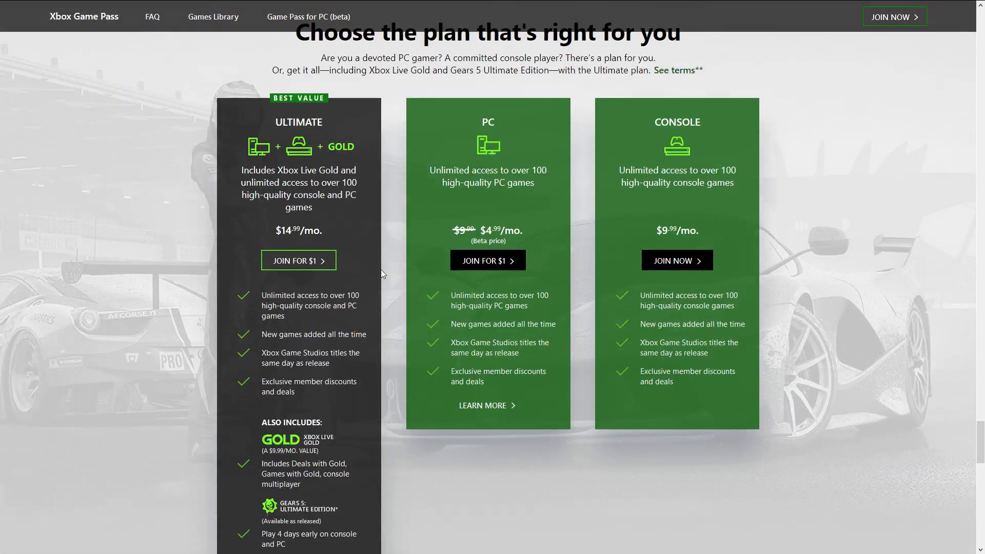
scroll("down", 3)
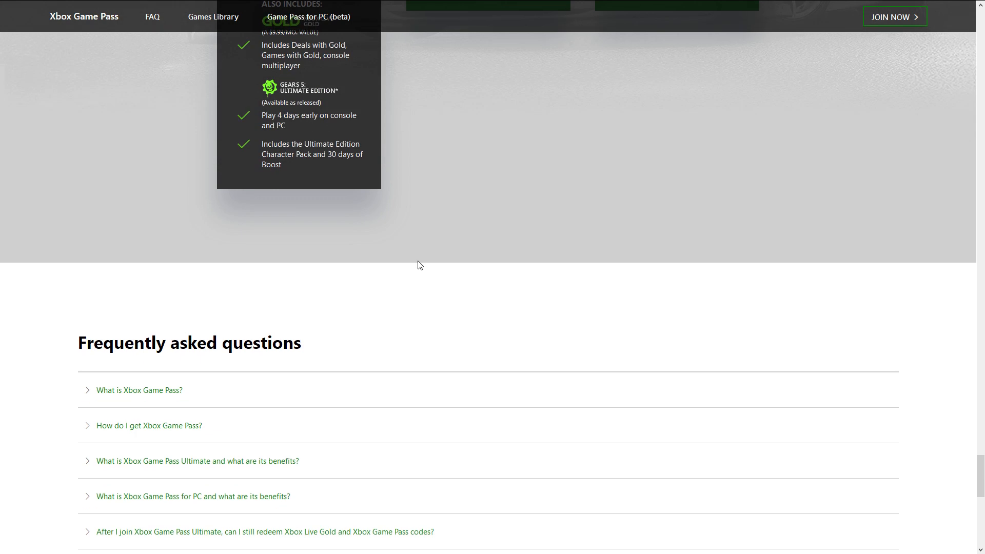
scroll("up", 3)
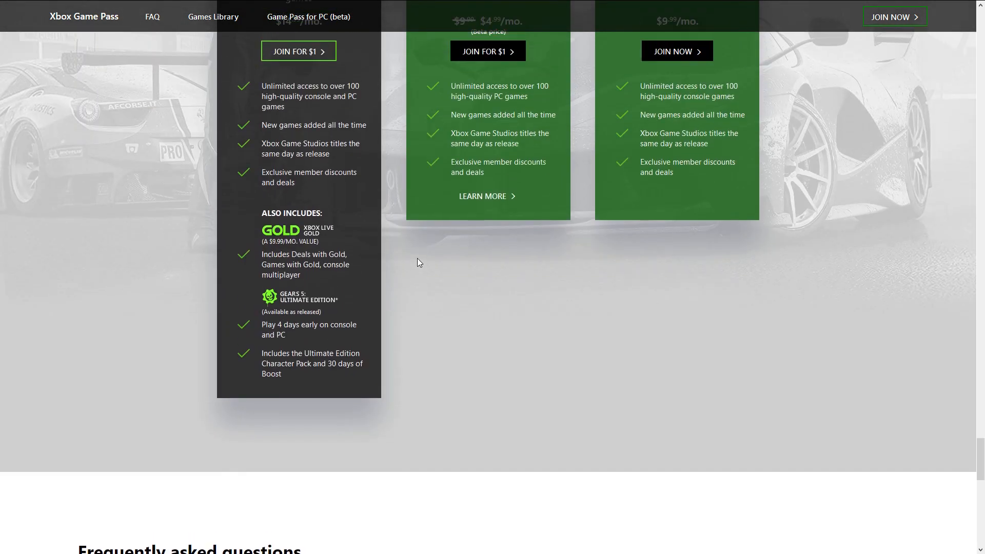
scroll("up", 3)
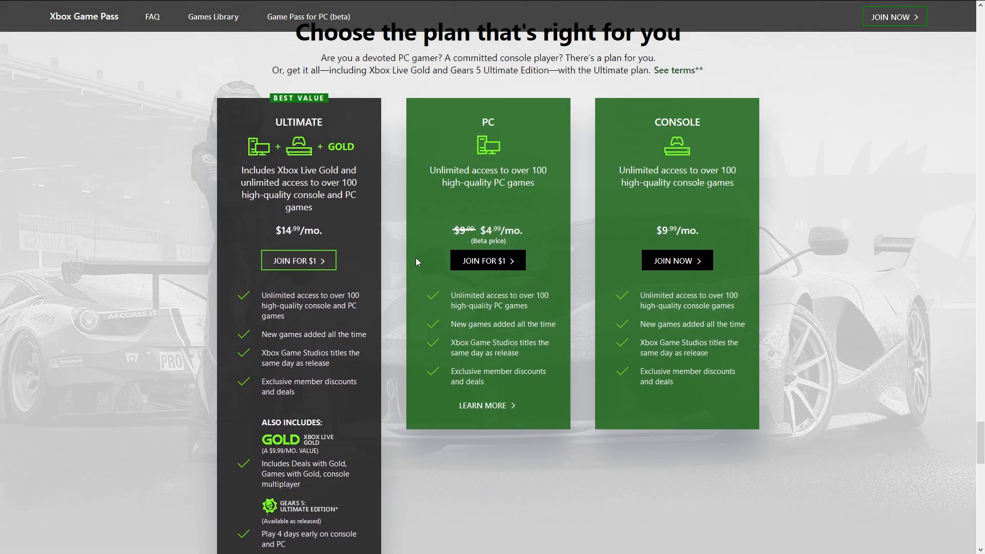
scroll("up", 3)
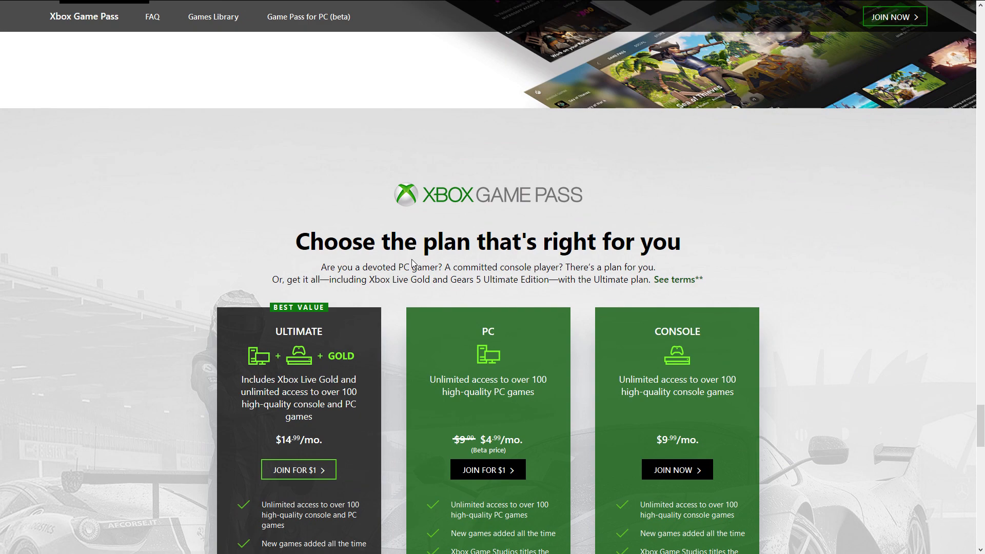